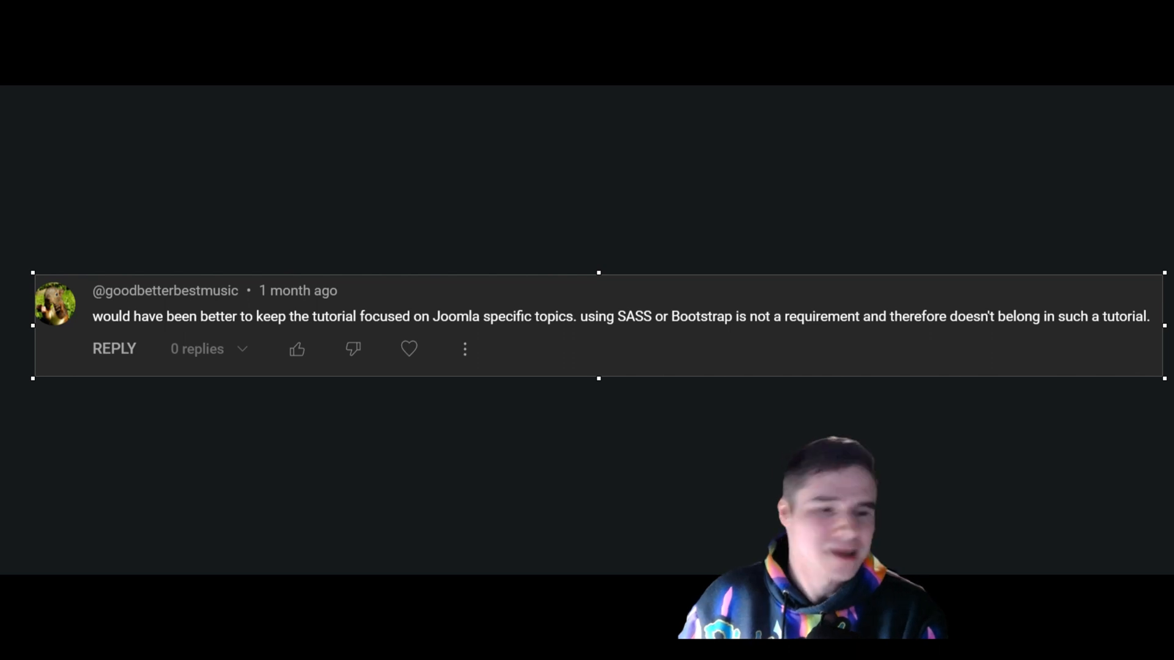
mouse_move(244, 337)
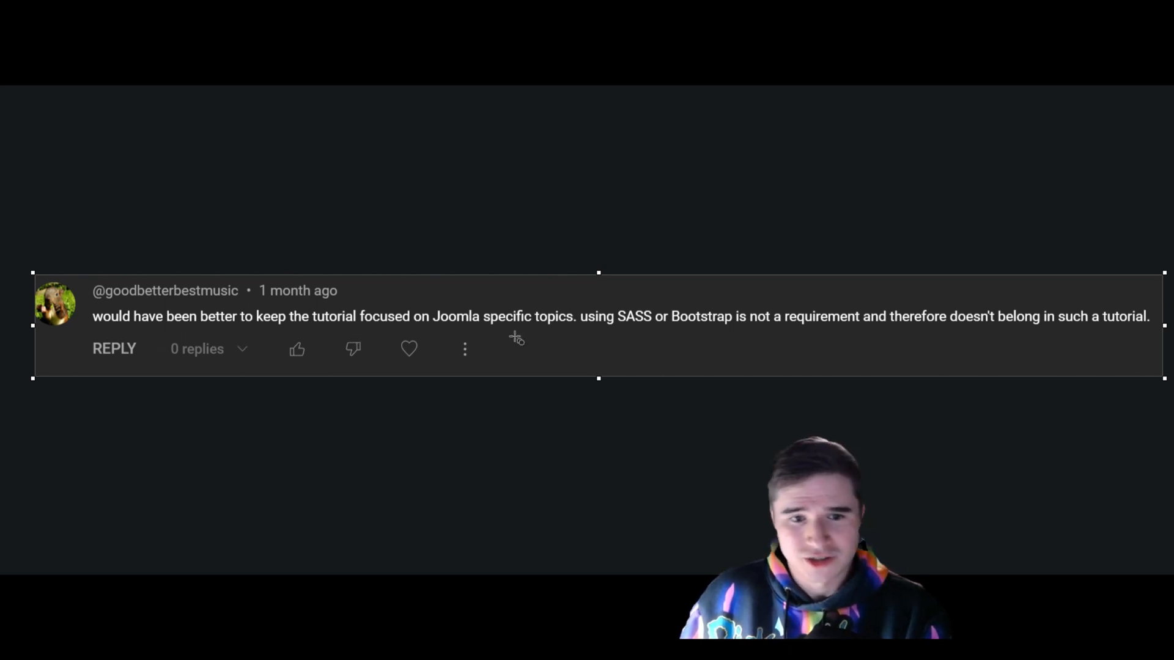
mouse_move(726, 336)
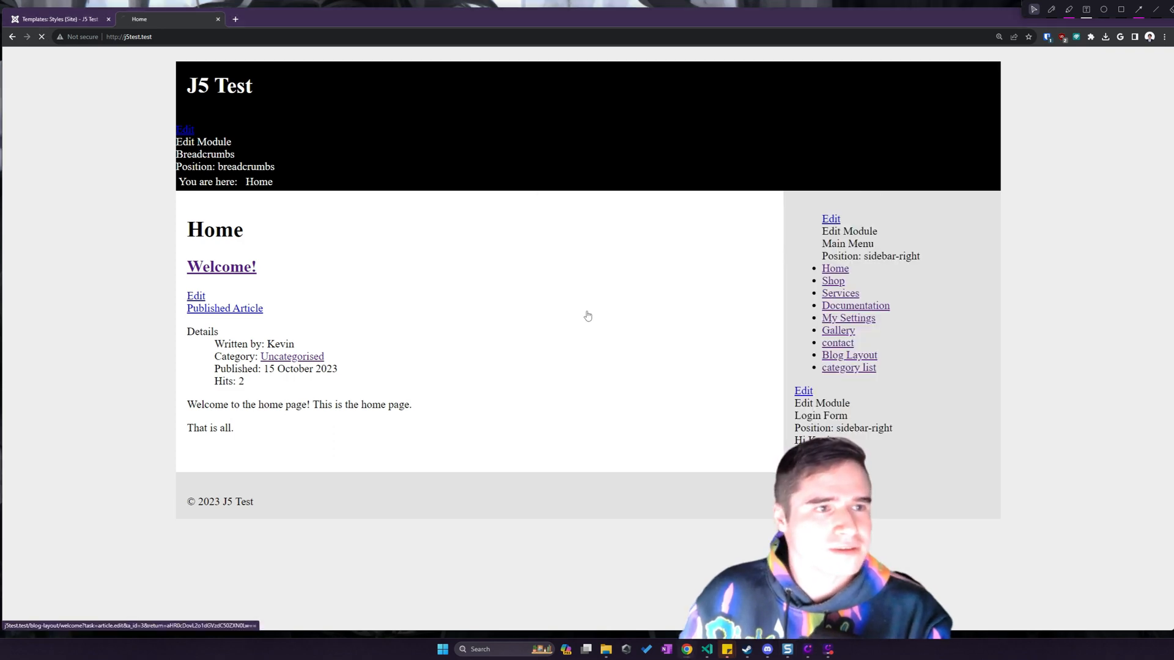
- Bring up JoomStarter's template.scss in VS Code, with the Sass watcher compiling template.min.css
left_click(196, 295)
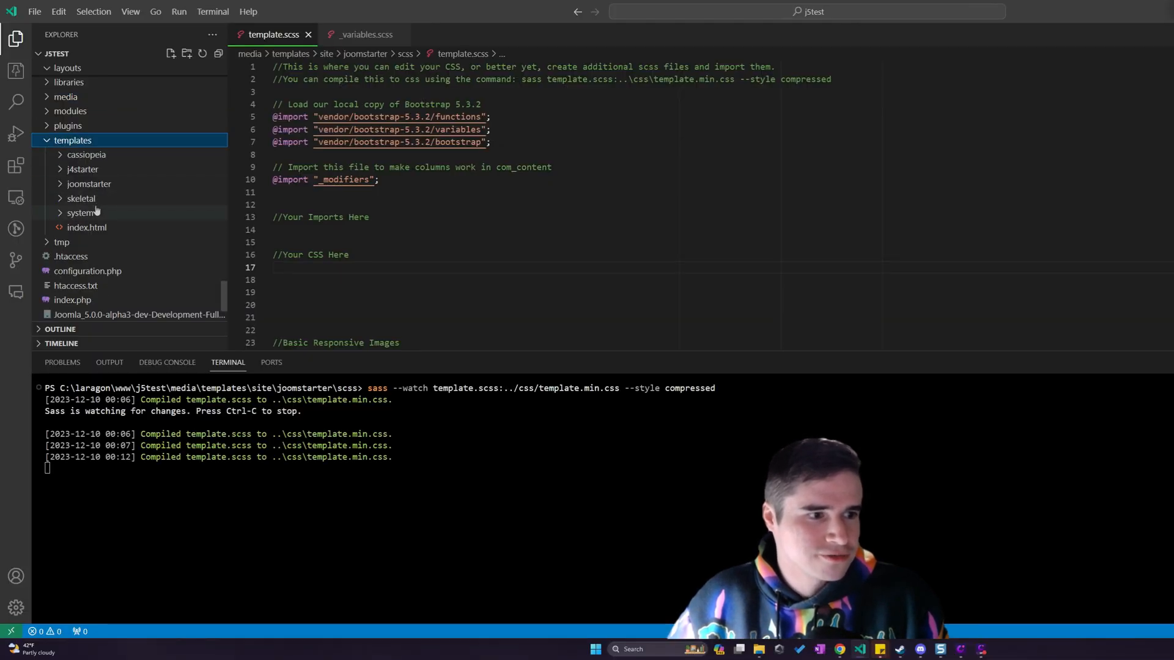
- Expand templates/skeletal, read through index.php, then open style.css
left_click(81, 198)
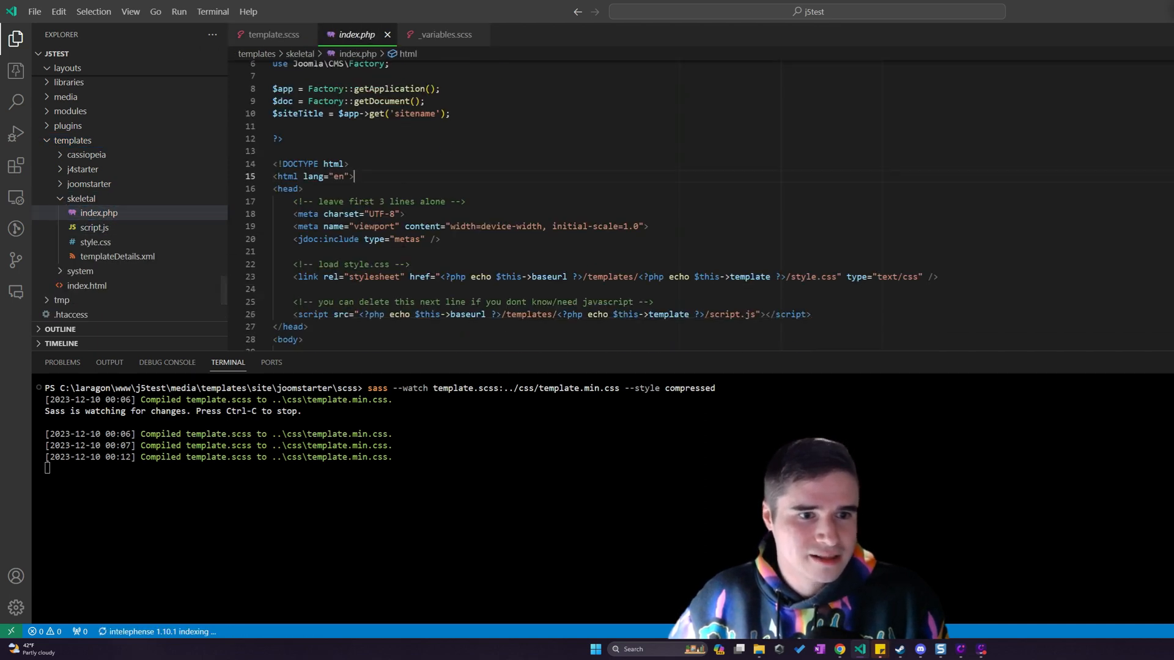
scroll("down", 3)
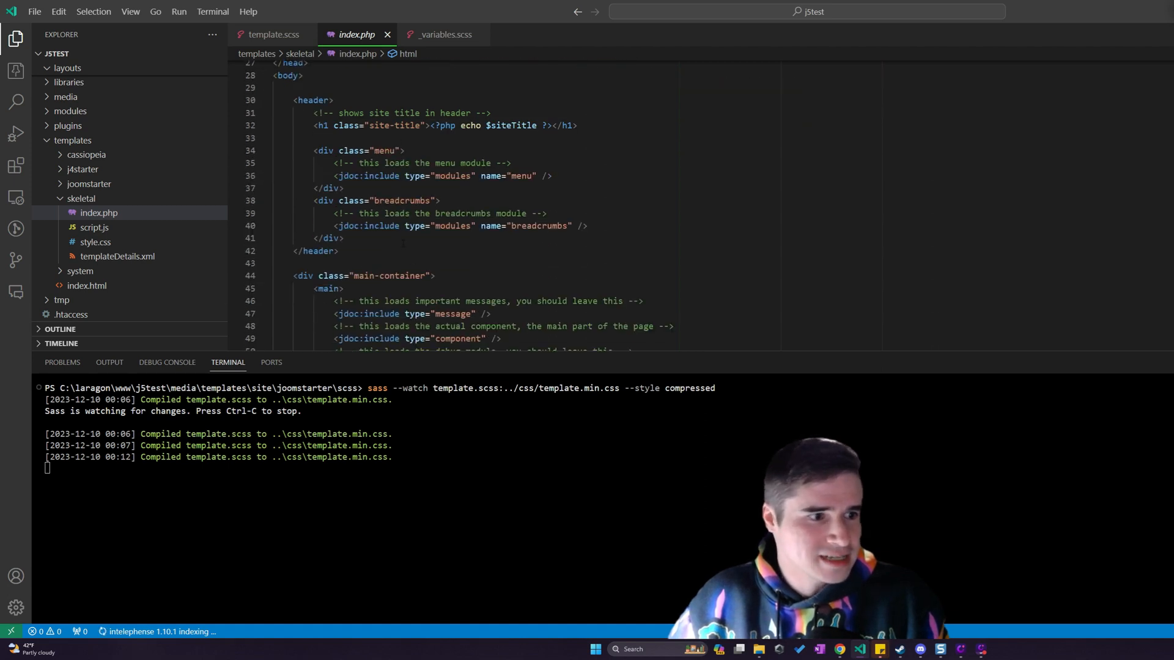
scroll("down", 3)
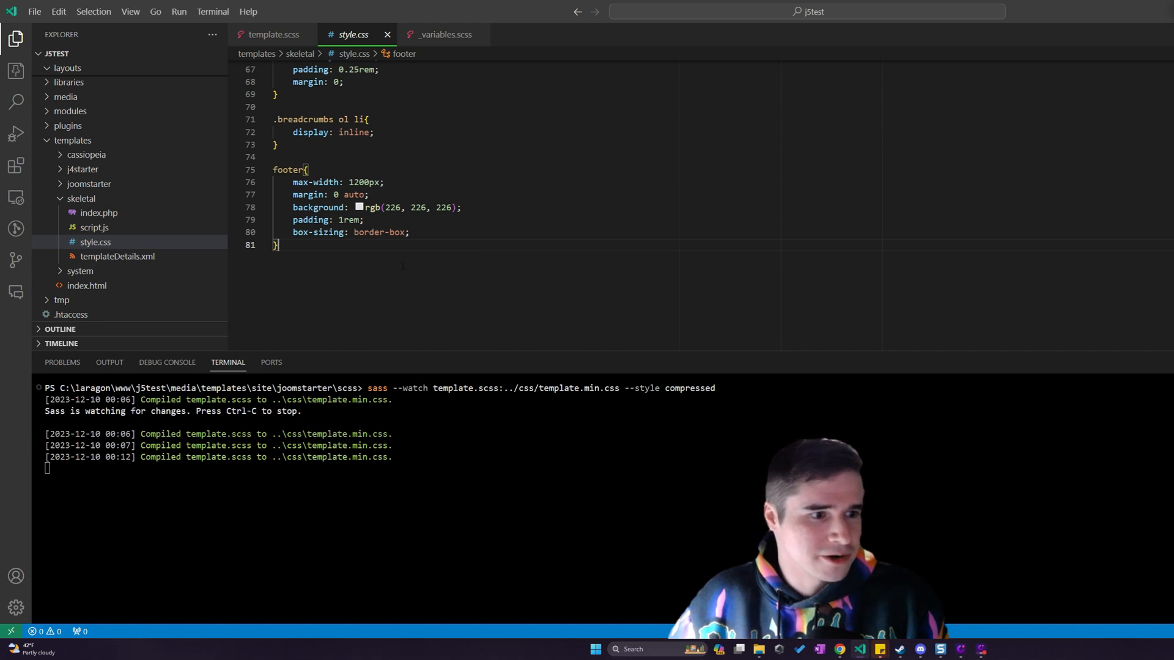
left_click(94, 227)
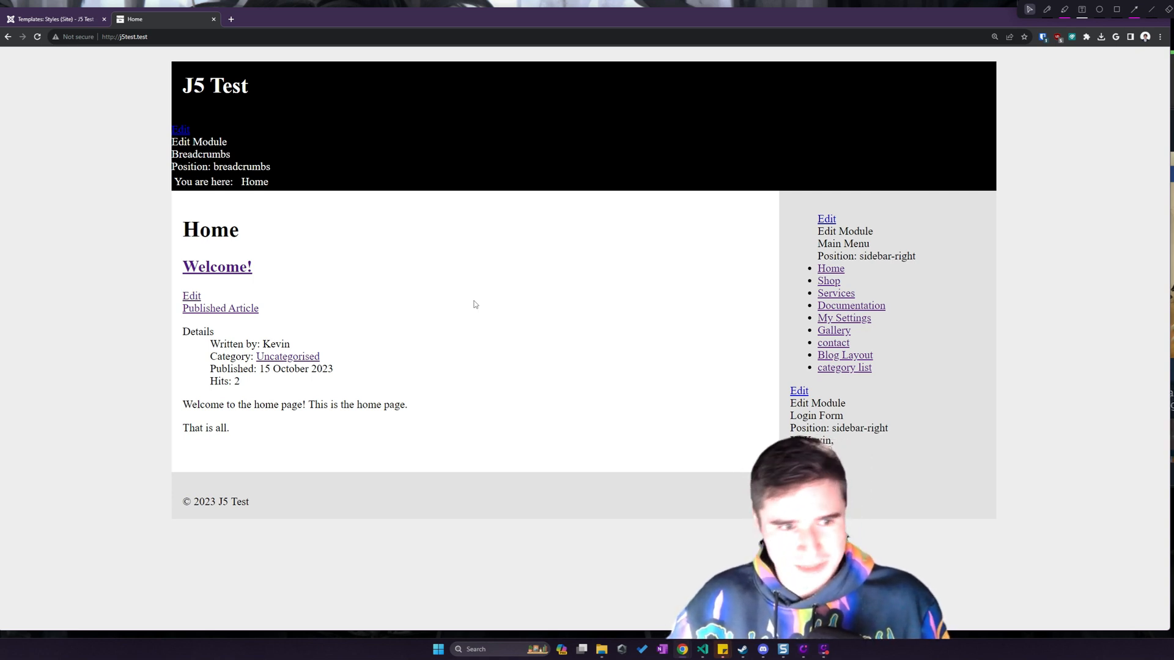
left_click(191, 295)
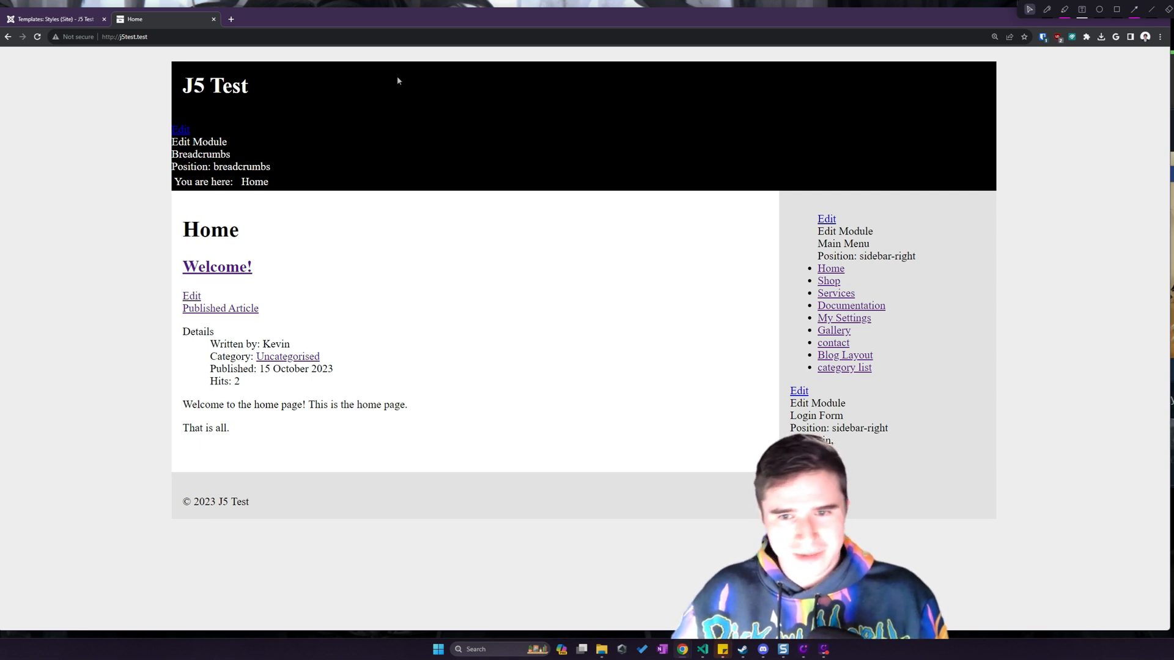
mouse_move(137, 128)
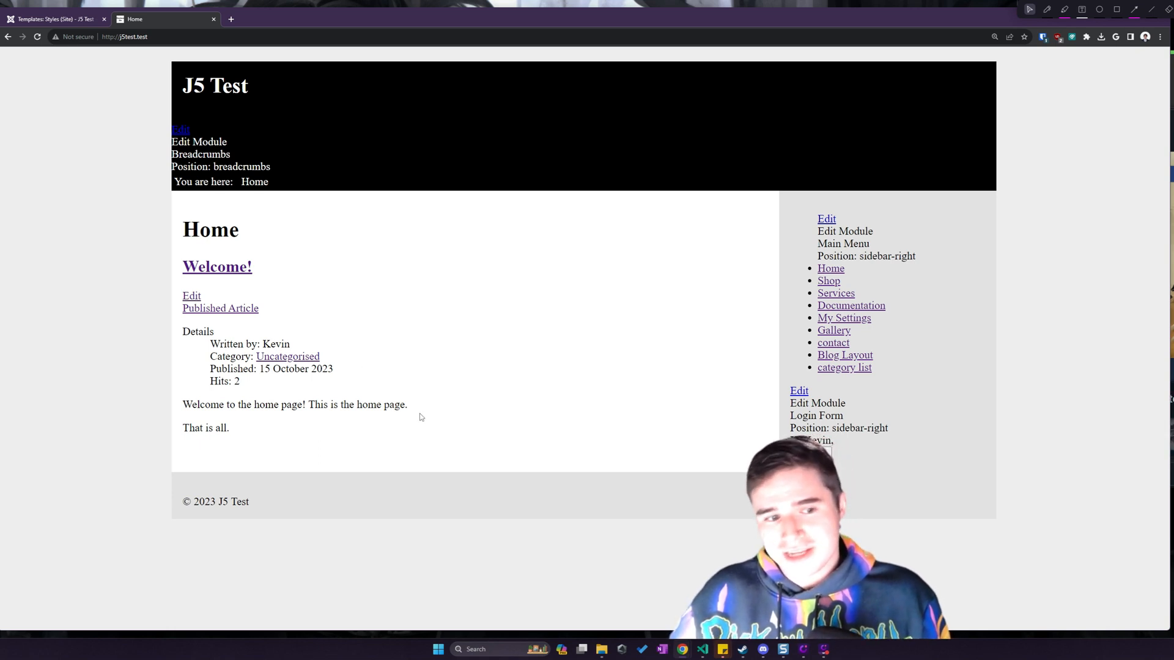
mouse_move(423, 448)
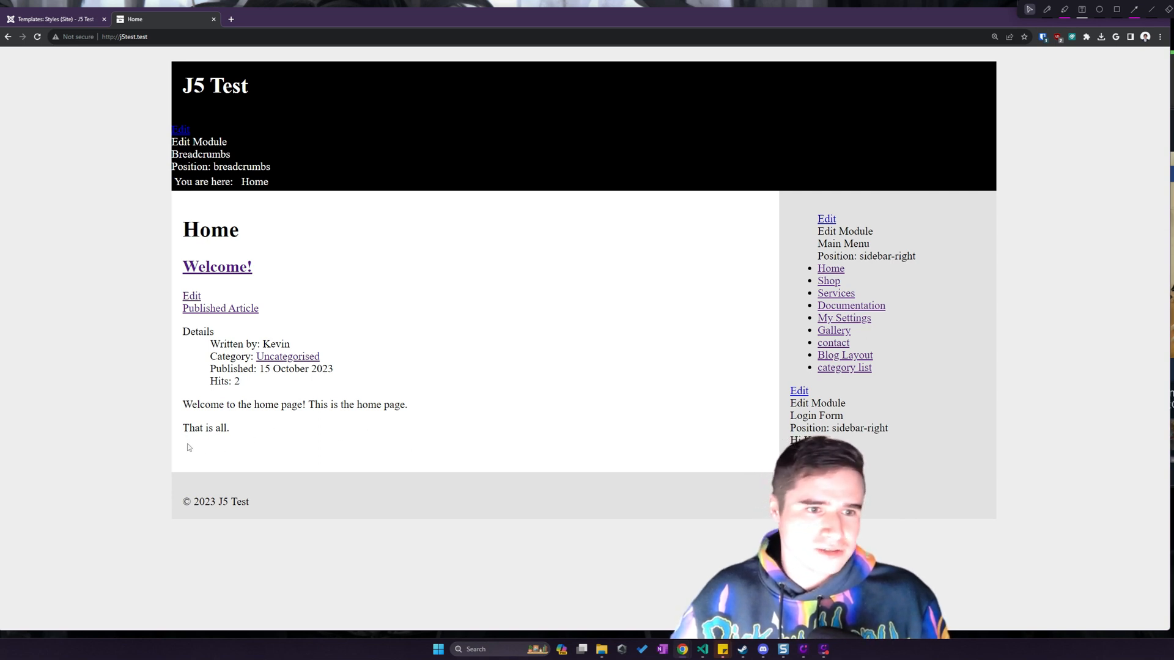
mouse_move(491, 448)
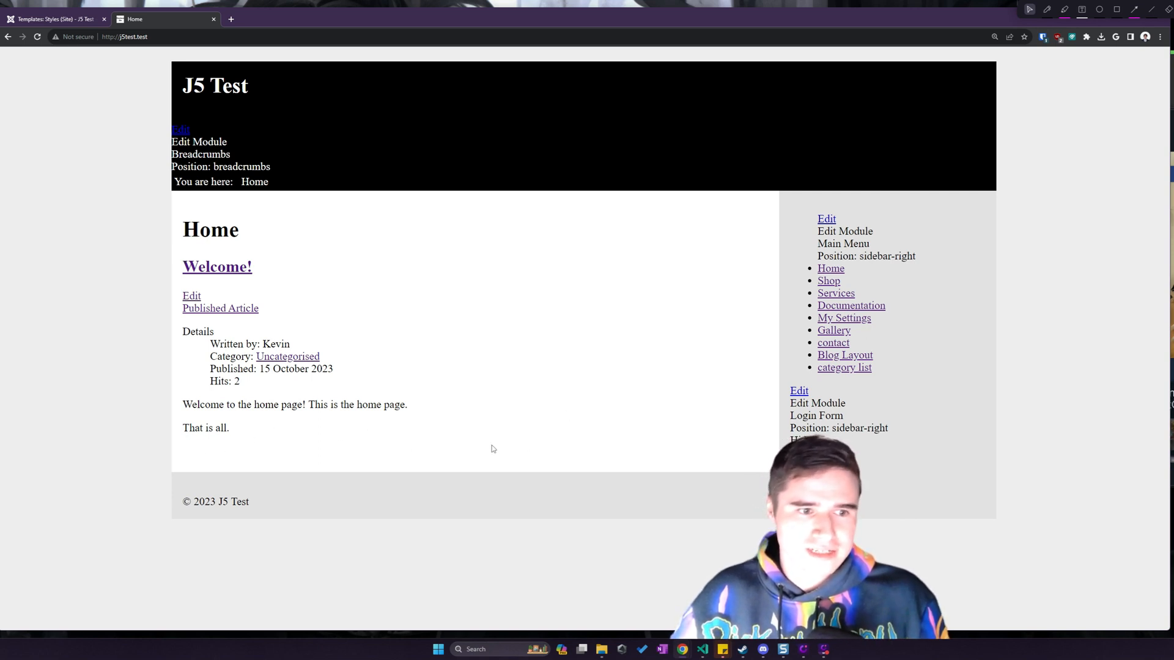
mouse_move(204, 387)
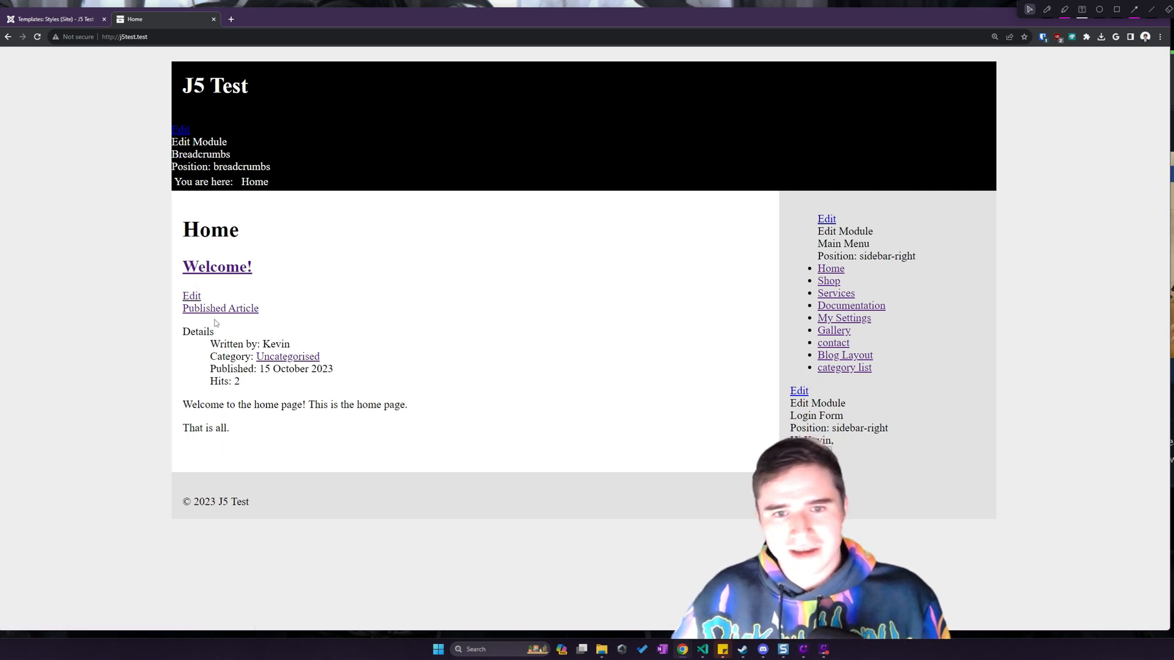
mouse_move(829, 281)
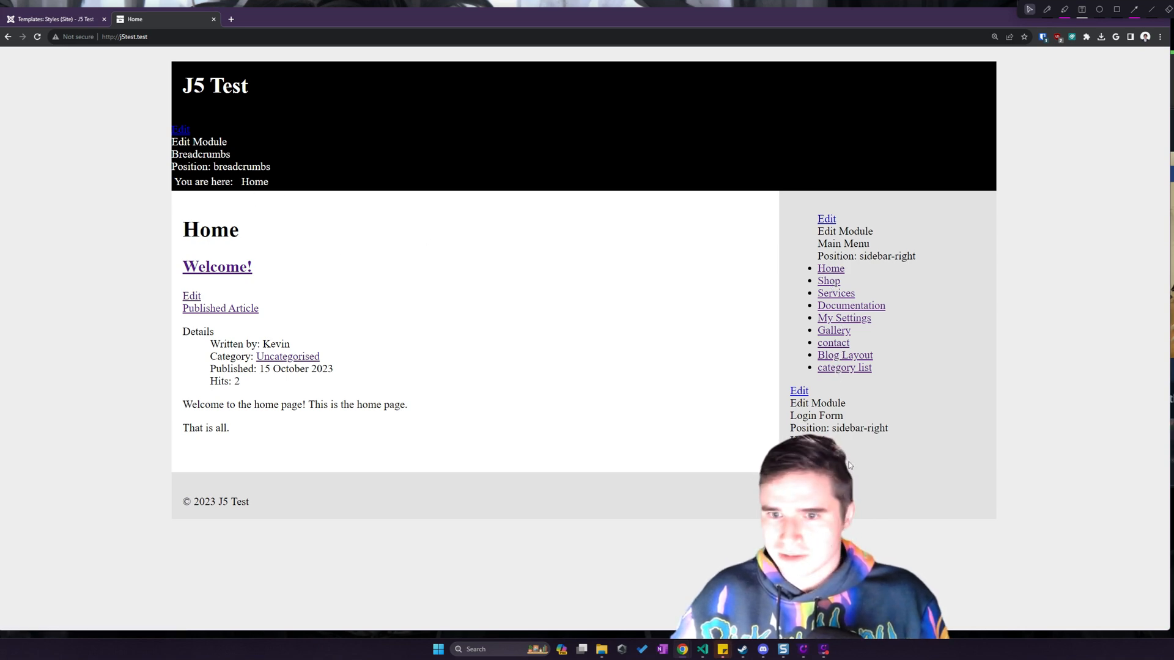
mouse_move(617, 423)
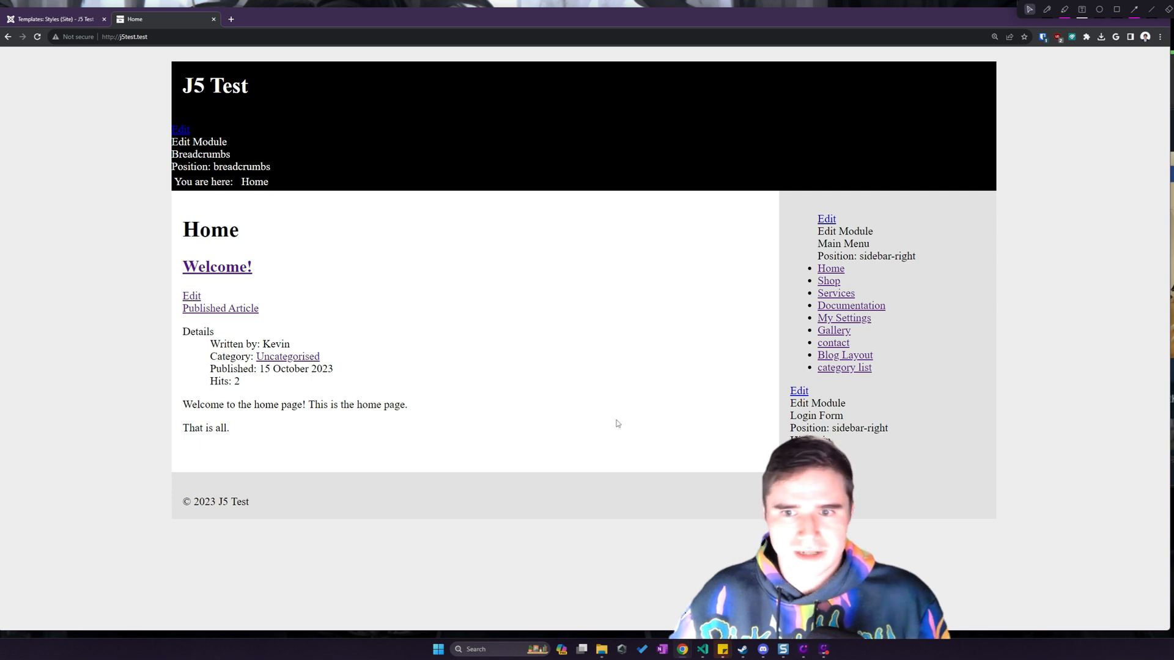
mouse_move(727, 250)
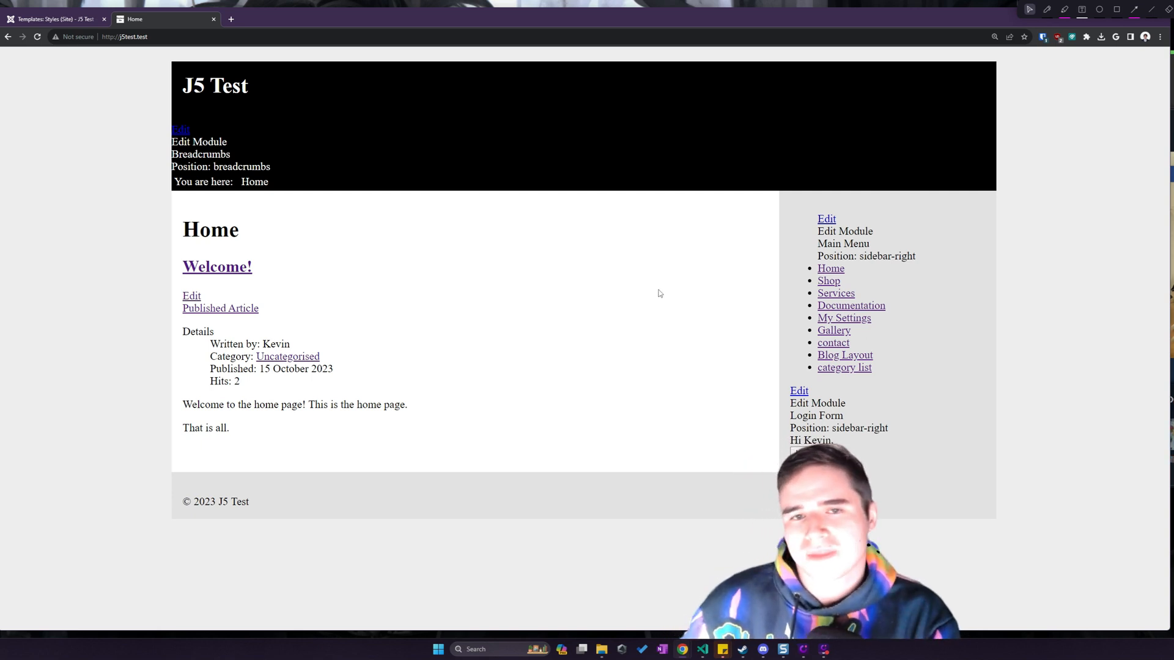
mouse_move(727, 285)
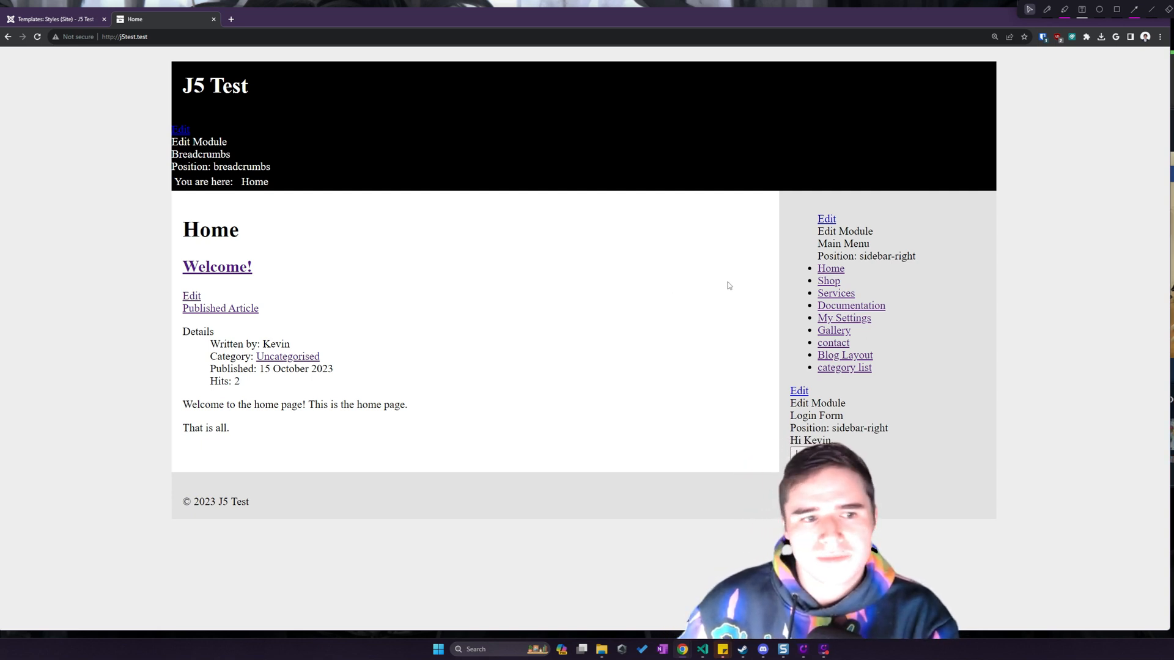
mouse_move(836, 293)
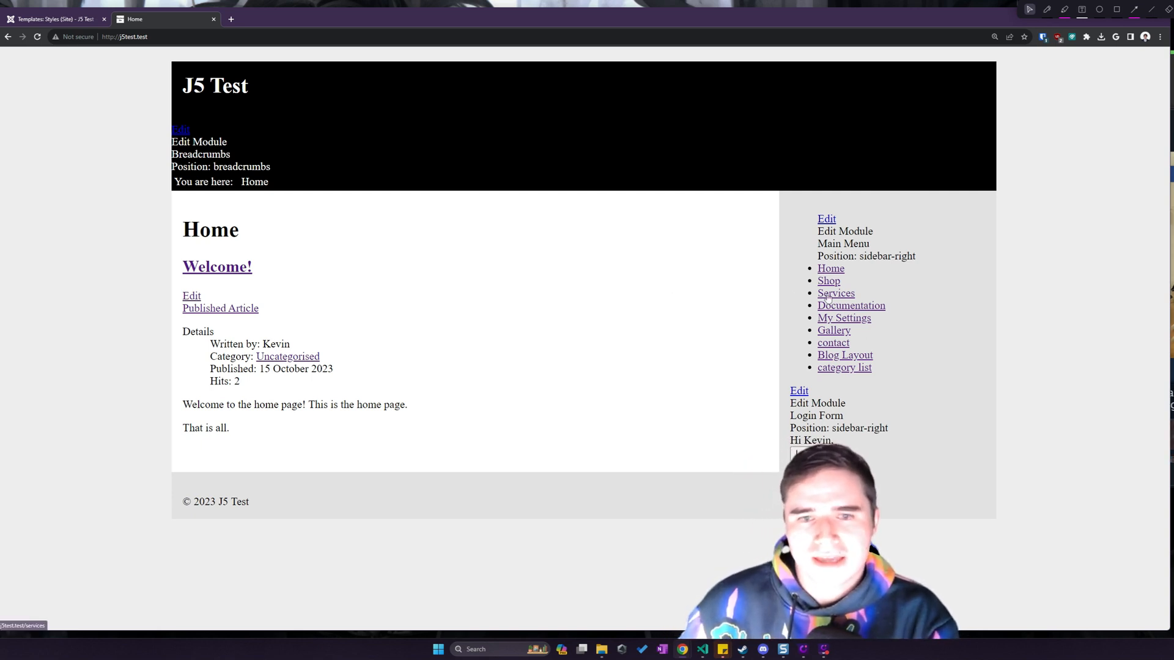
- Open the Services page from the sidebar Main Menu under the skeletal template
left_click(835, 292)
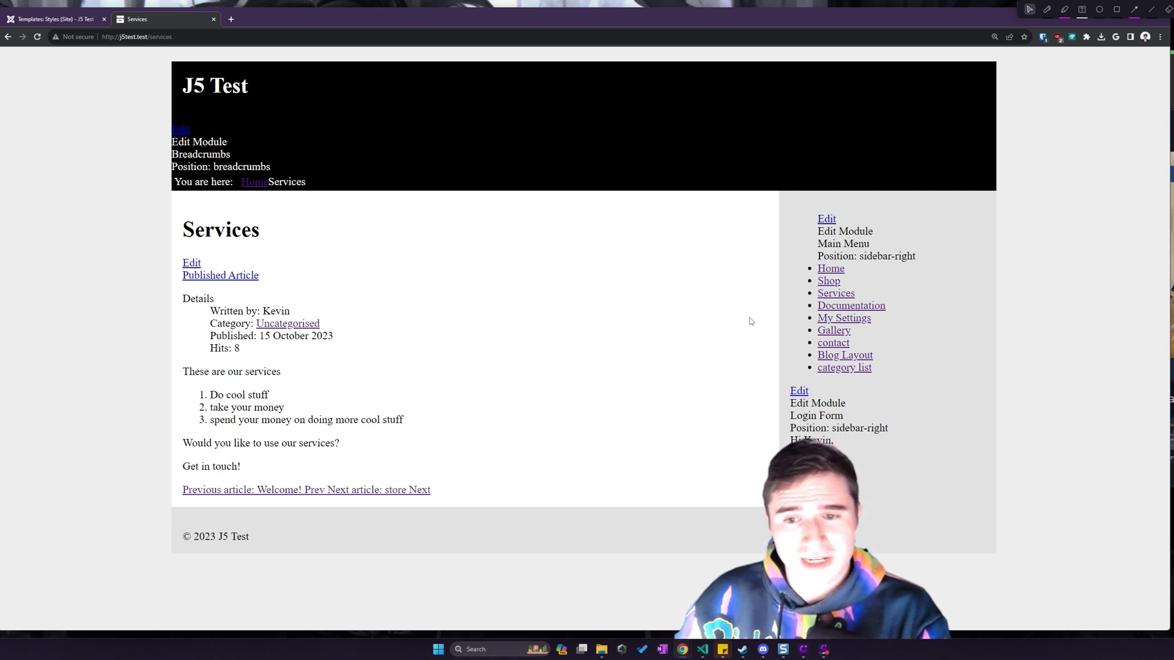
mouse_move(741, 317)
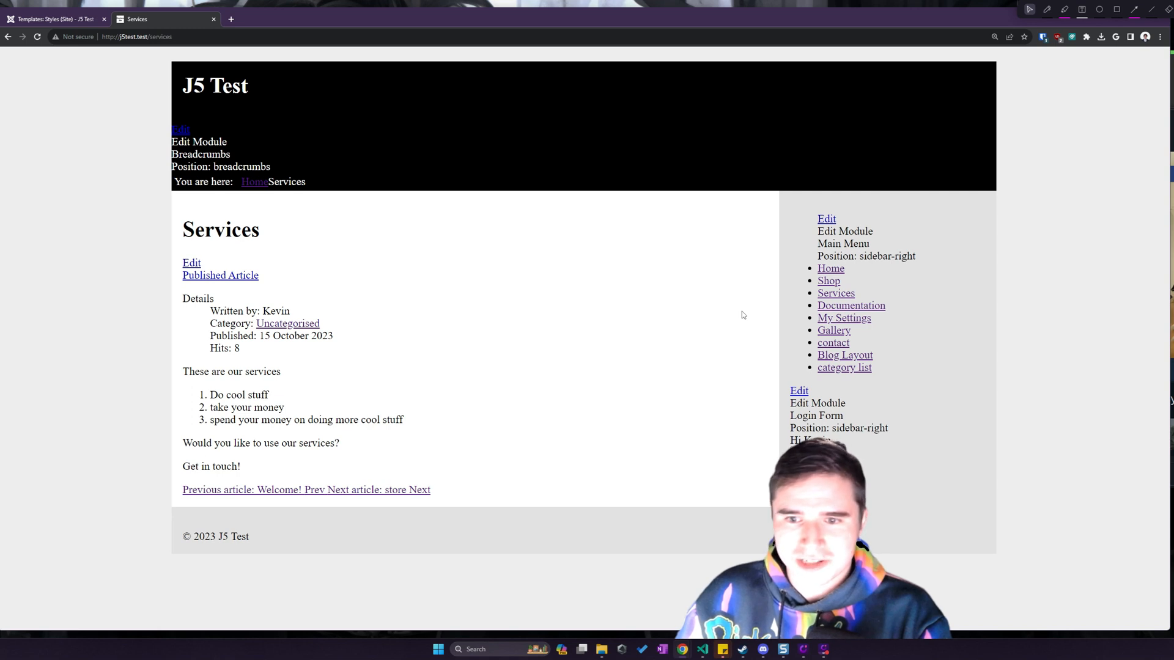
mouse_move(843, 322)
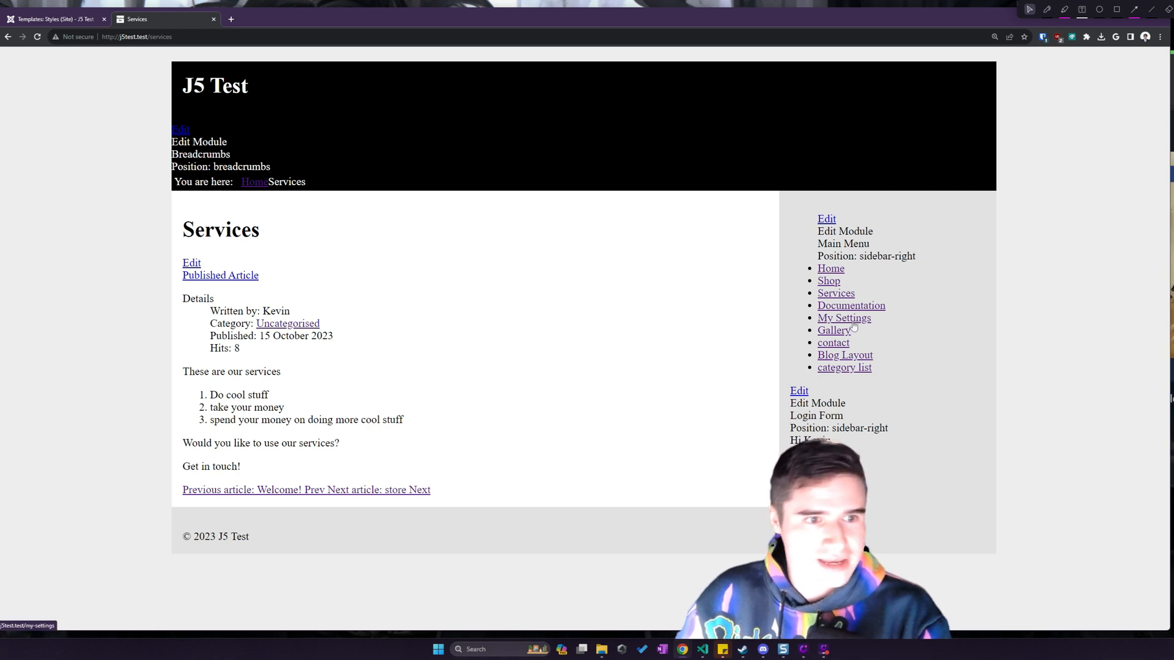
- Open My Settings and scroll through the unstyled Edit Your Profile form
left_click(843, 317)
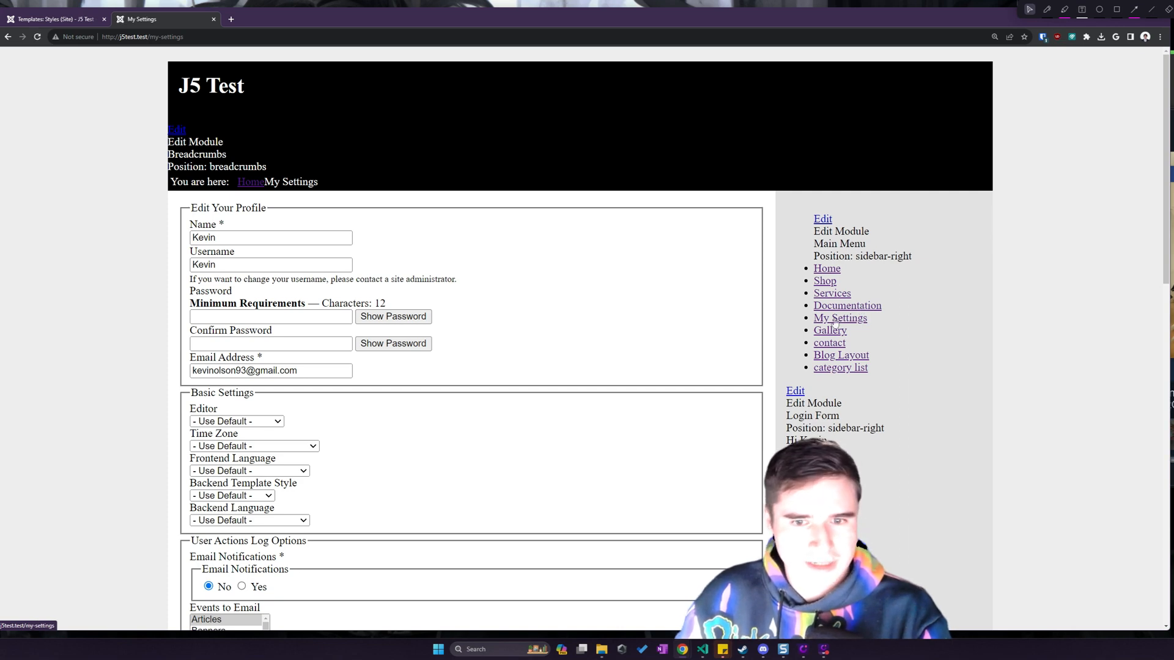
scroll("down", 3)
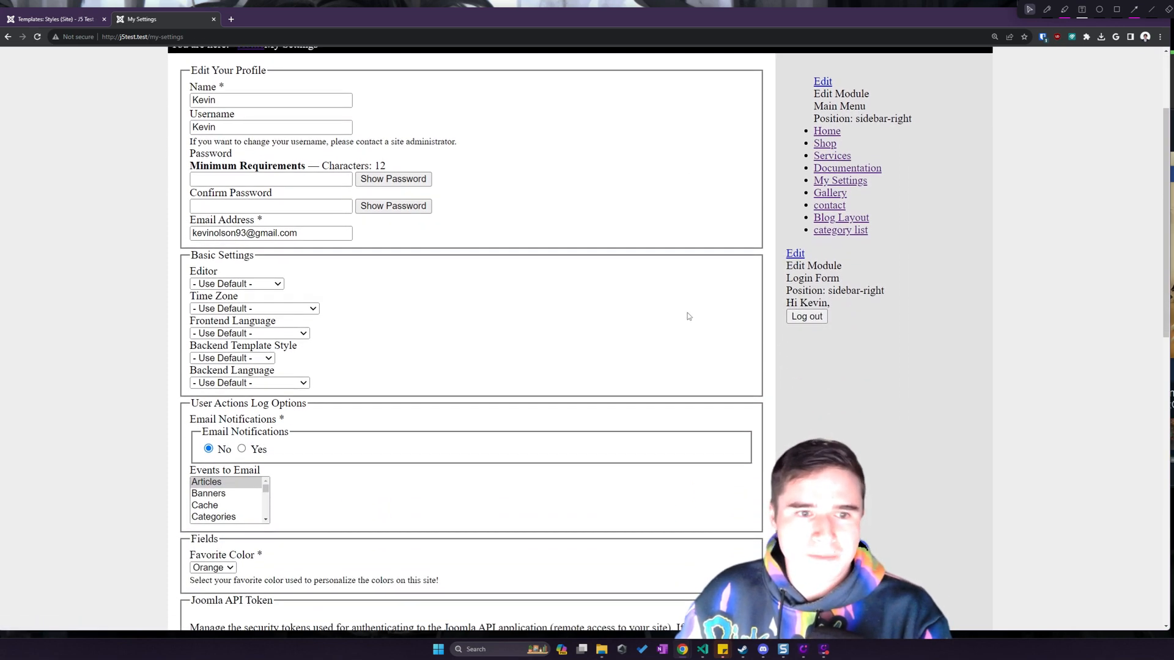
scroll("down", 3)
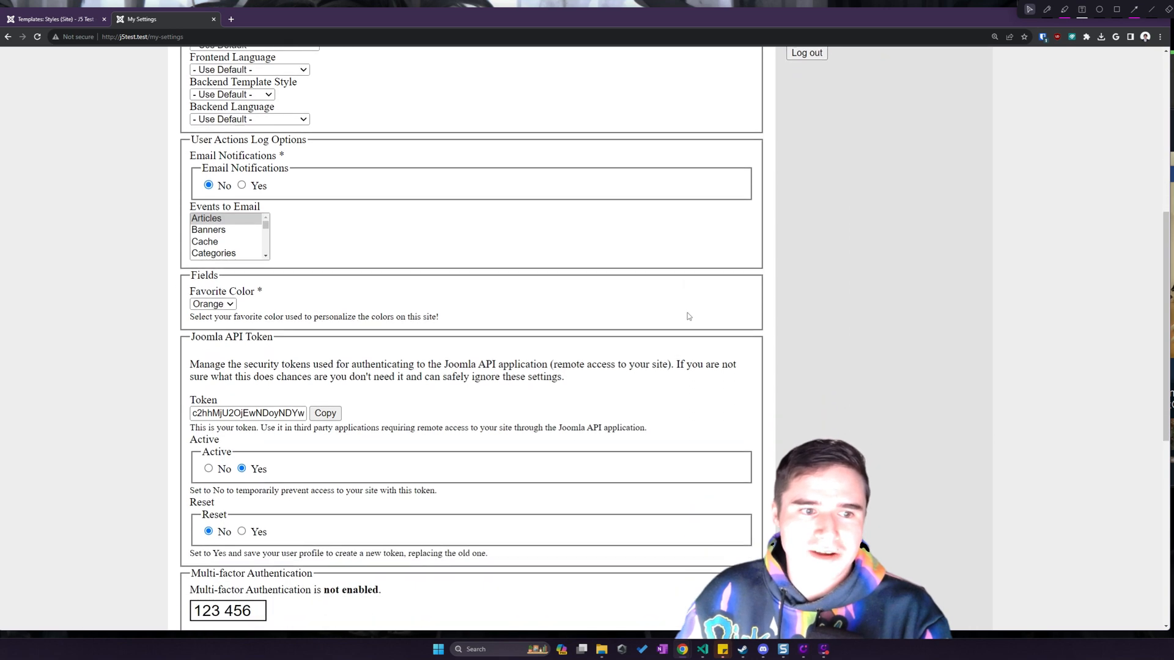
scroll("down", 3)
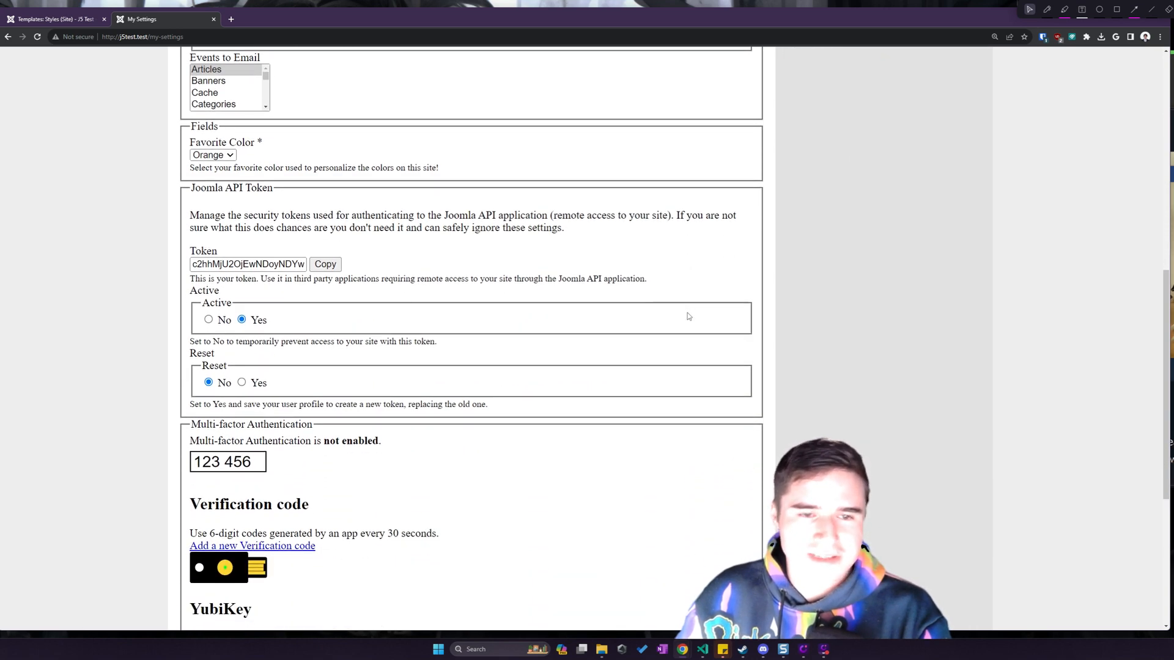
scroll("down", 3)
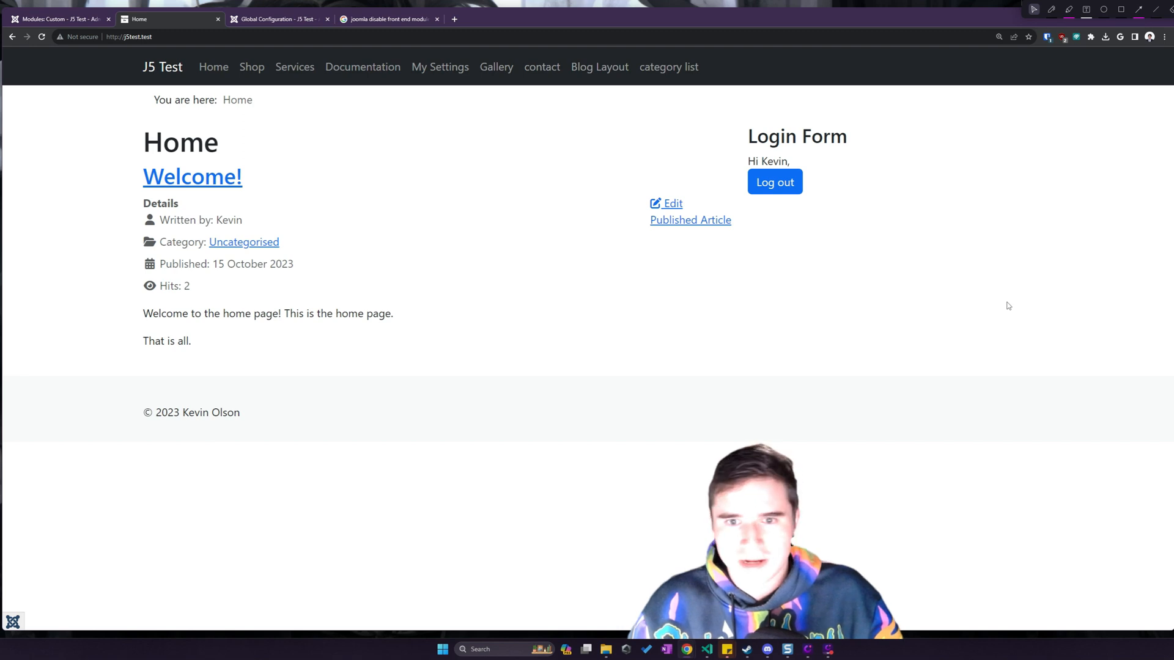
mouse_move(943, 308)
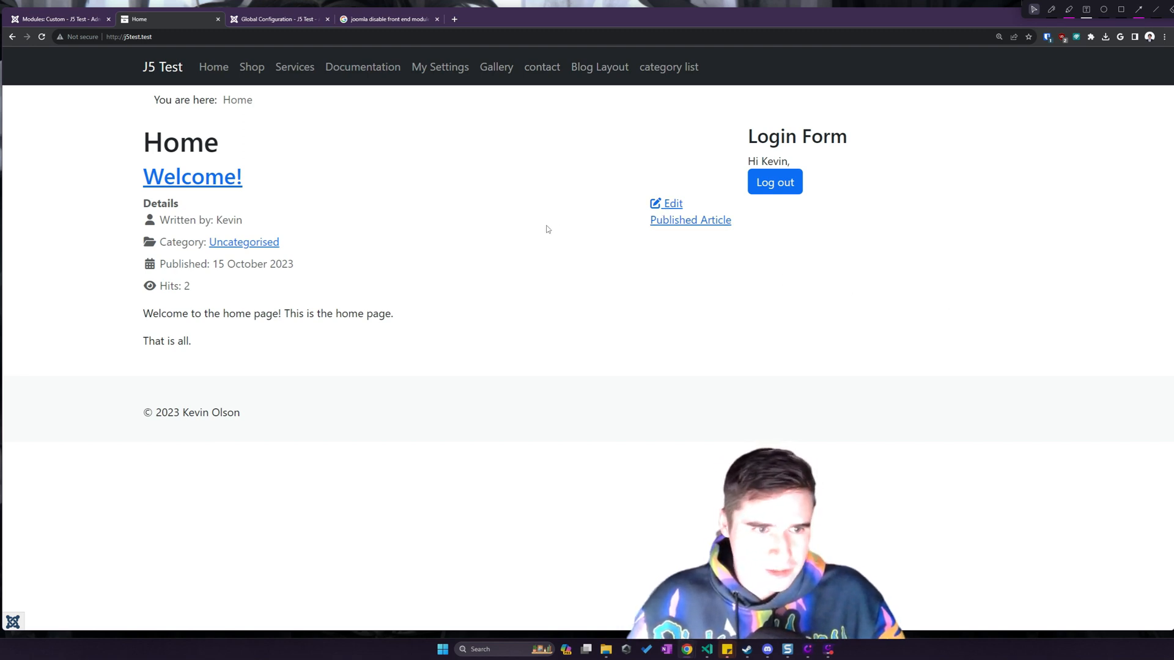
mouse_move(363, 200)
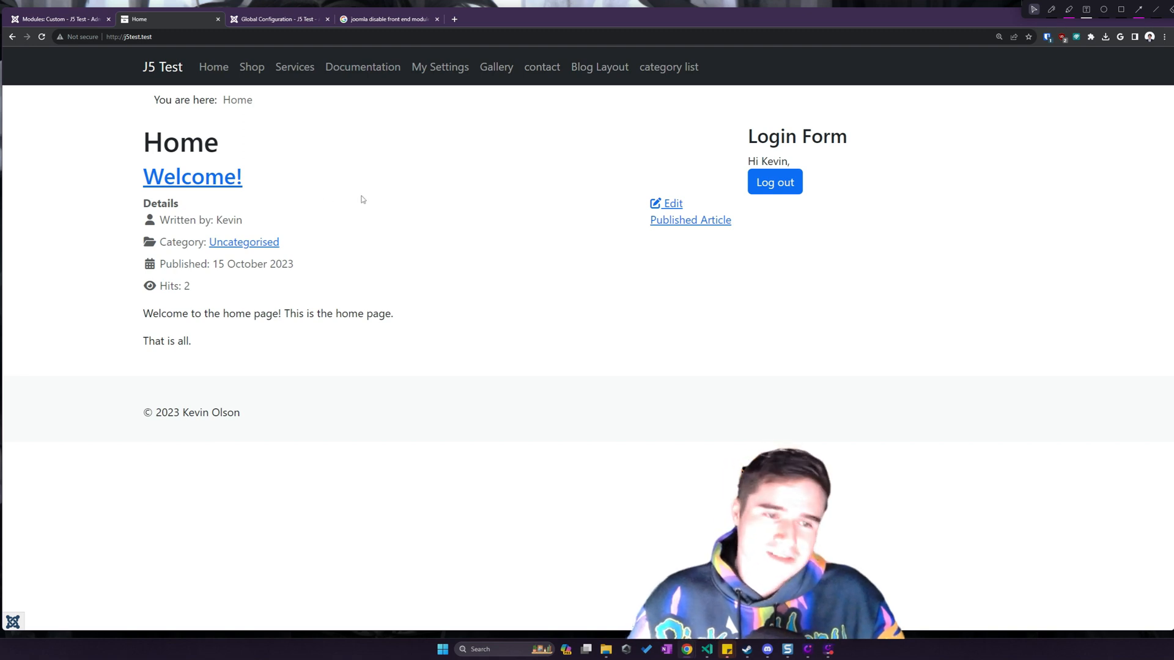
mouse_move(370, 202)
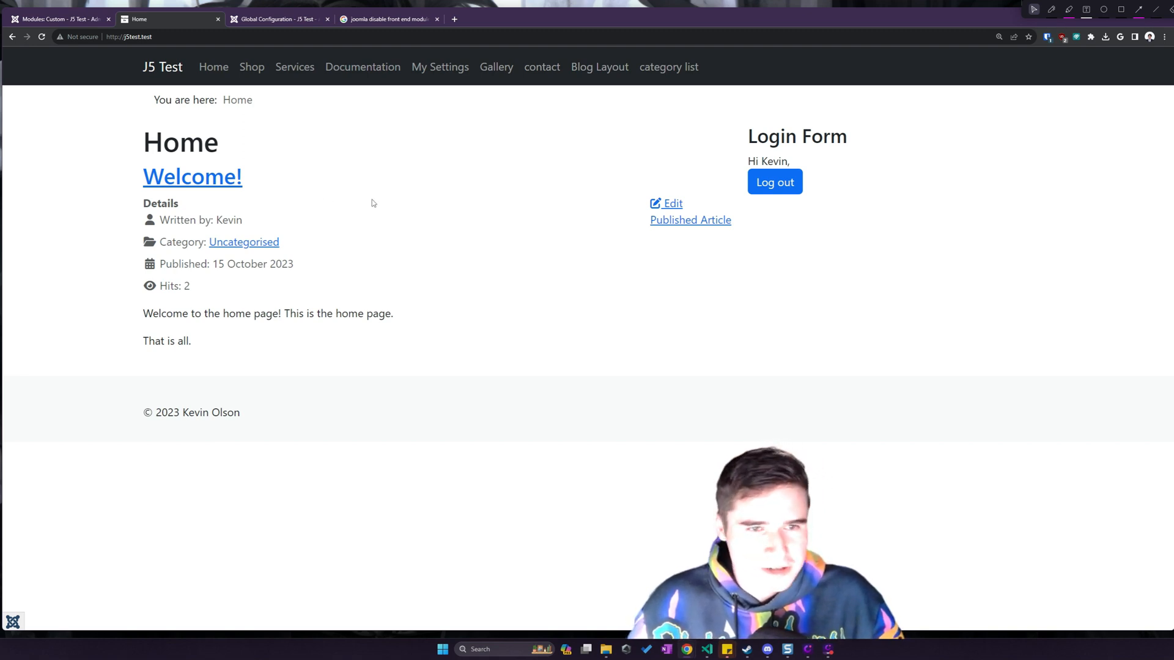
mouse_move(429, 209)
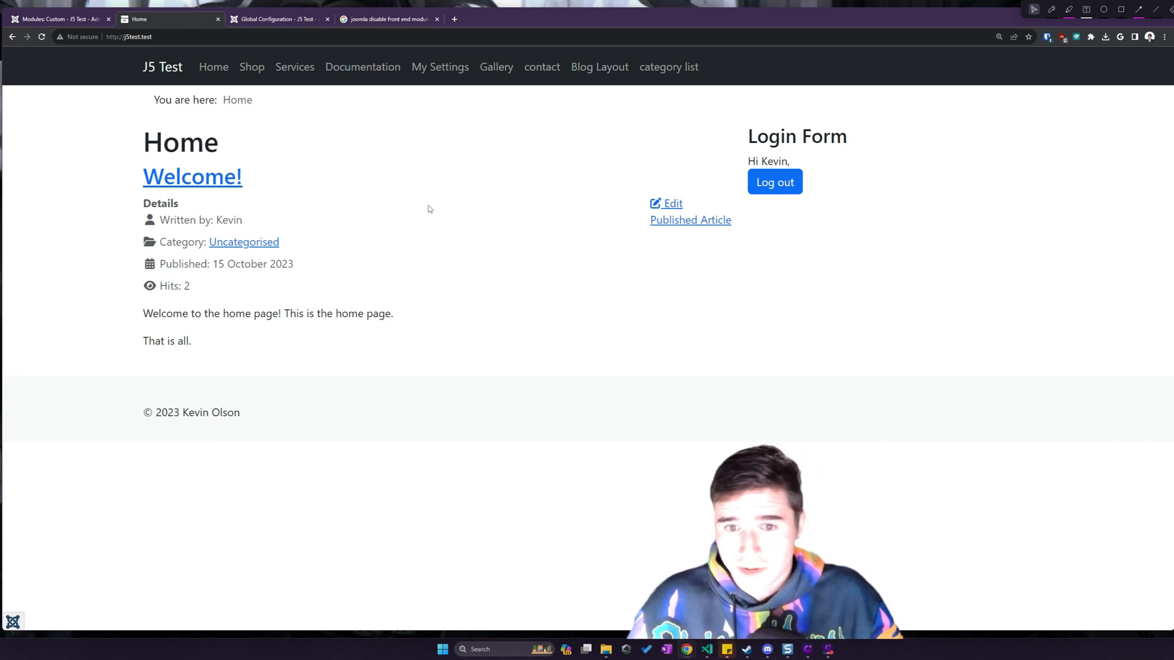
mouse_move(146, 281)
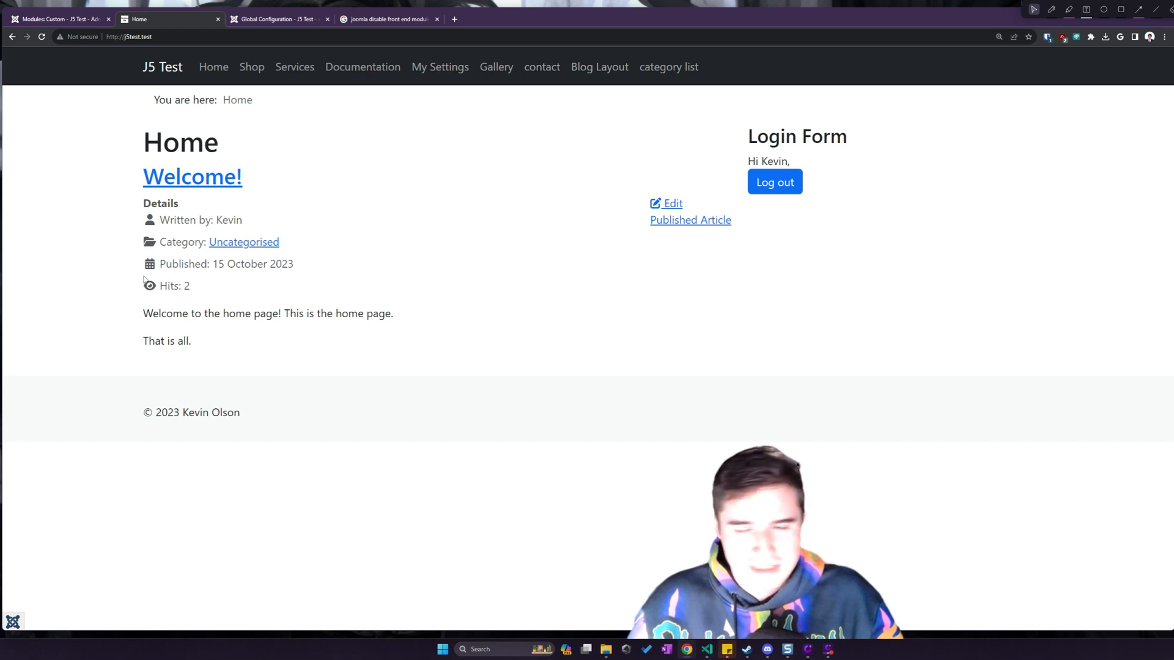
mouse_move(323, 293)
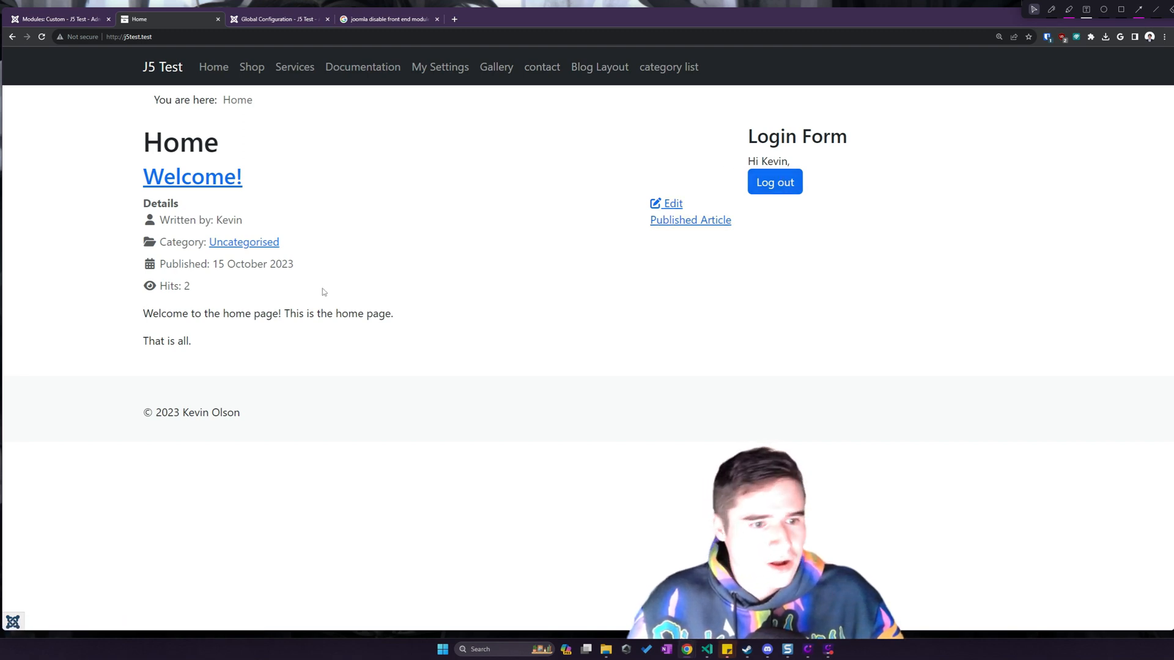
- Open My Settings from the top navbar of the Bootstrap-styled site
left_click(191, 177)
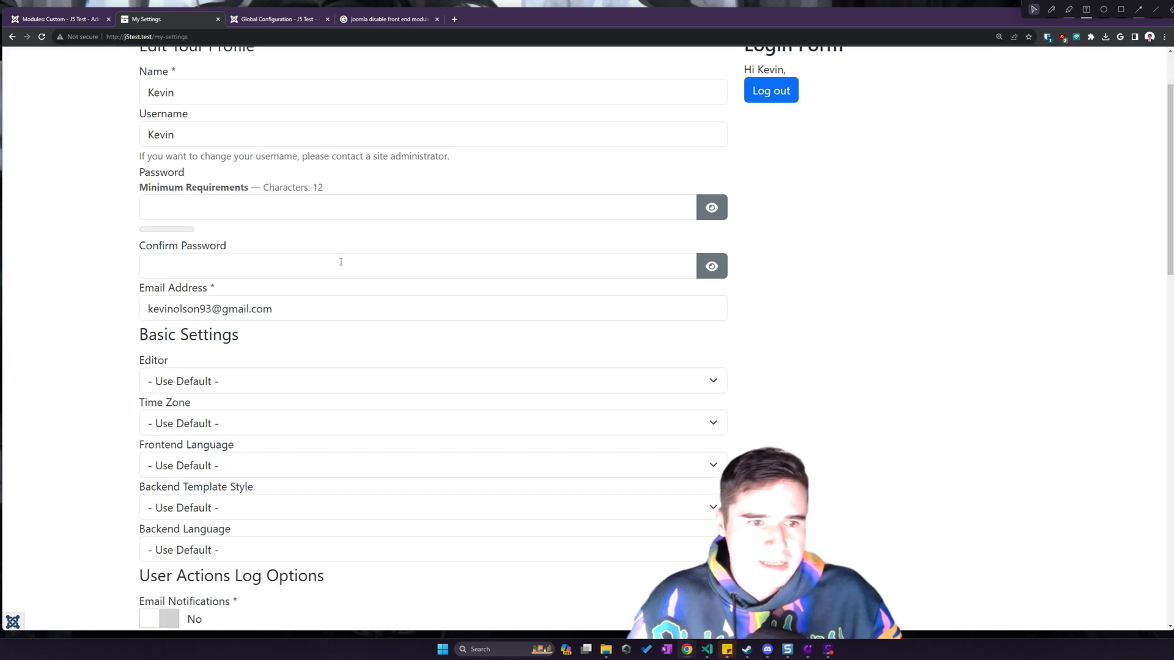
left_click(415, 208)
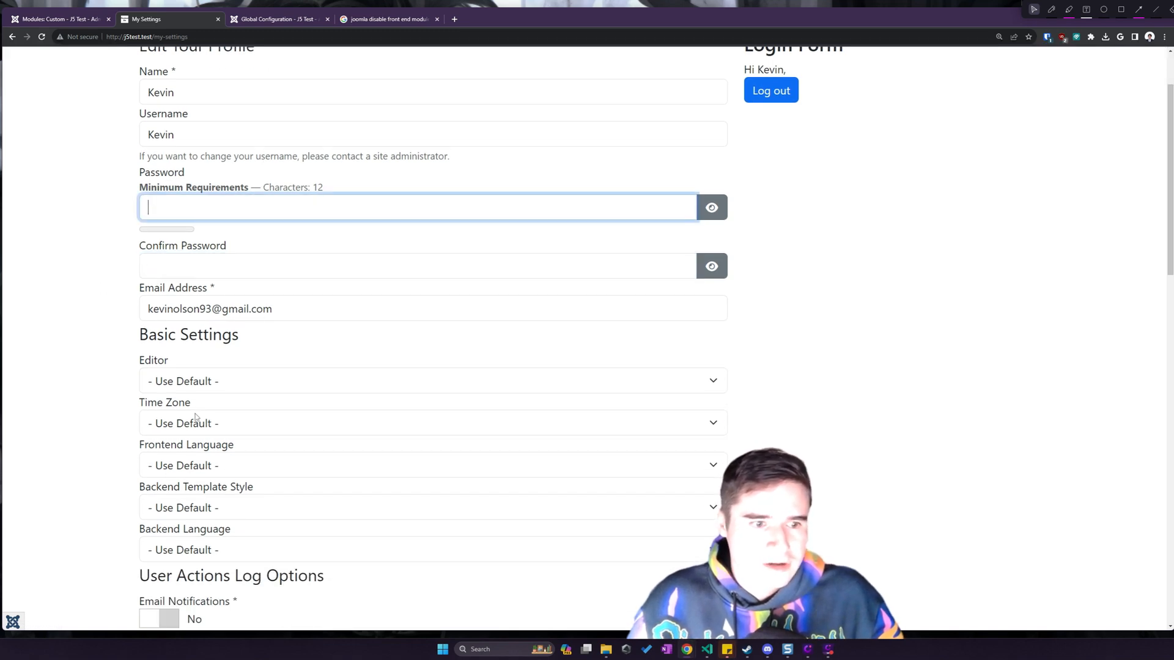
scroll("down", 3)
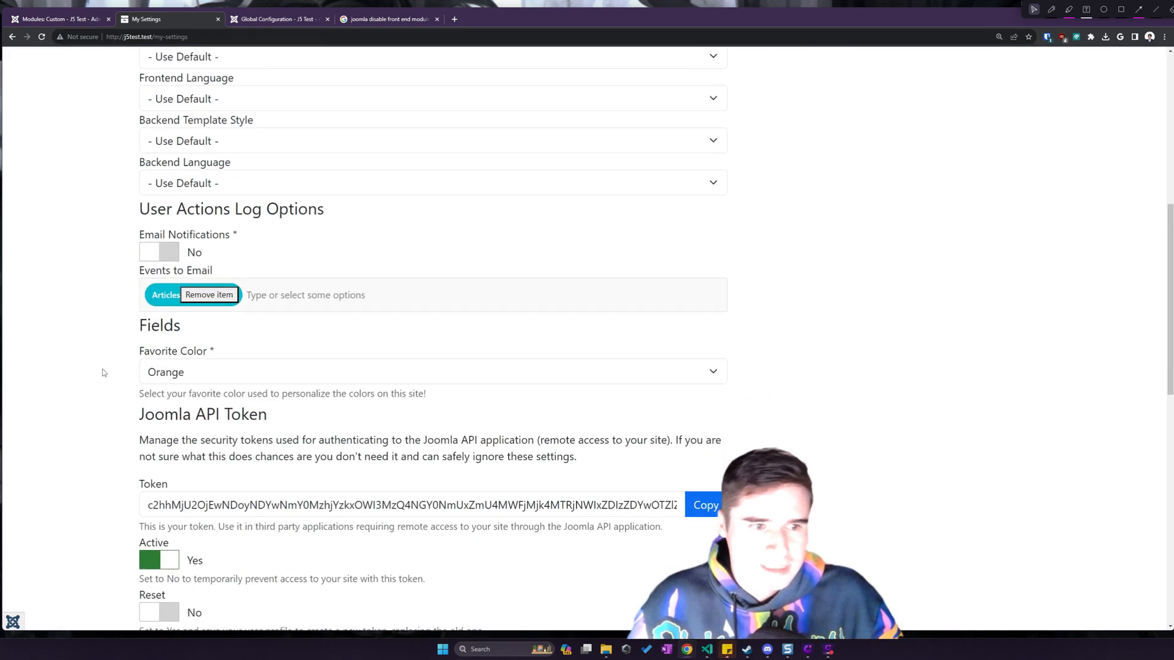
scroll("down", 3)
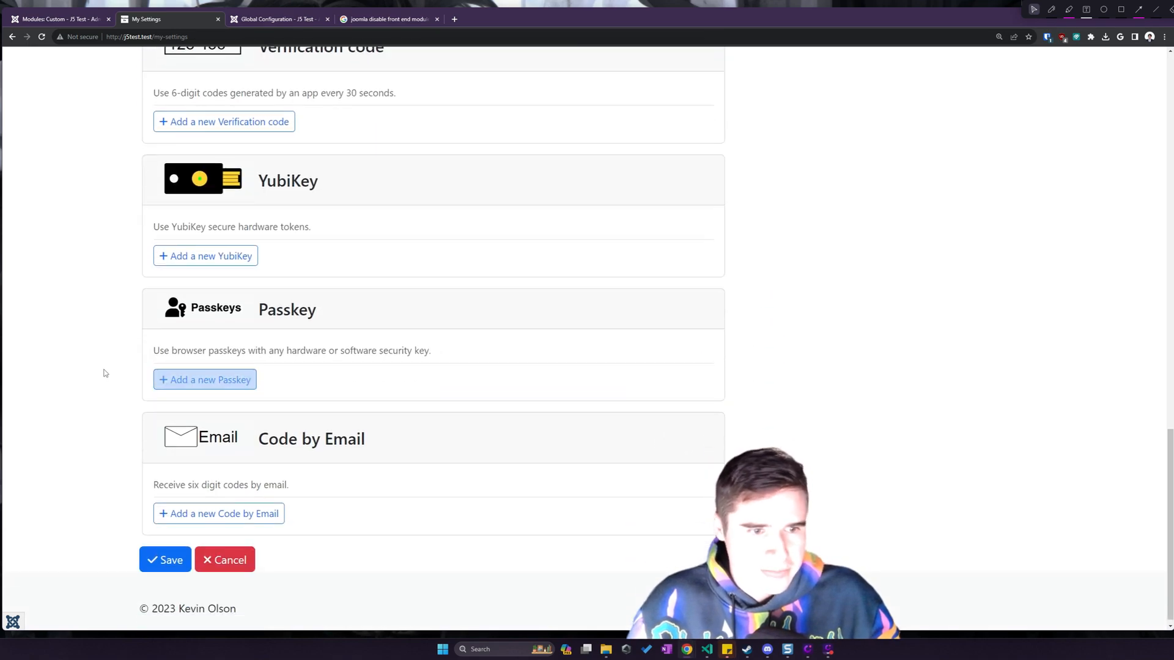
scroll("down", 3)
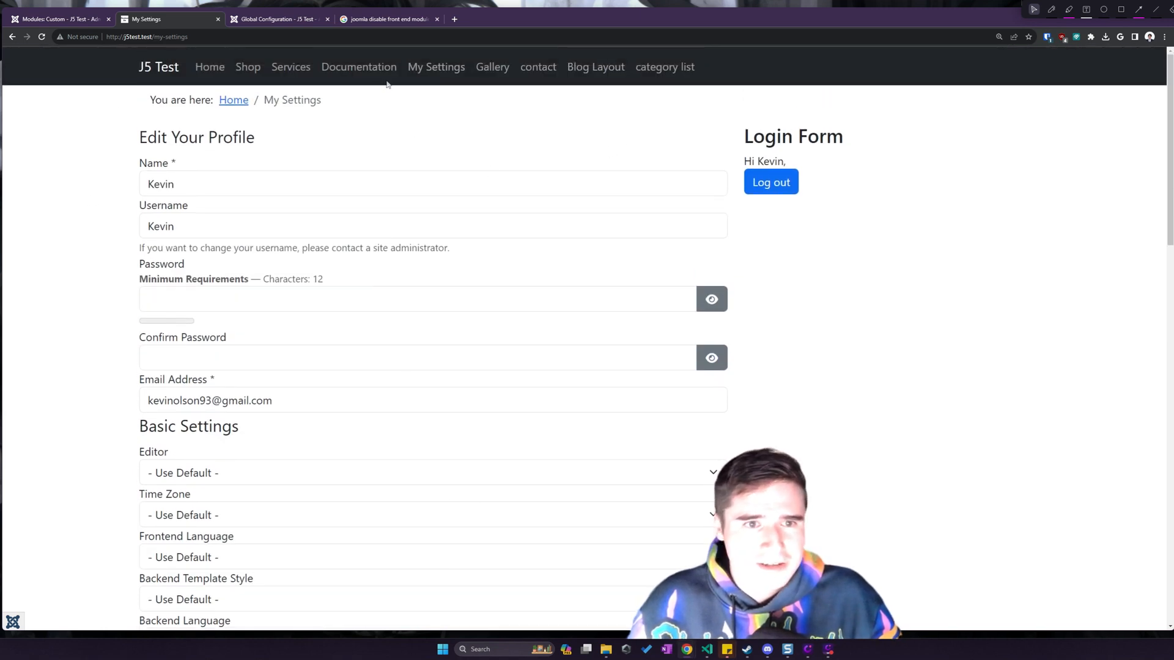
mouse_move(437, 66)
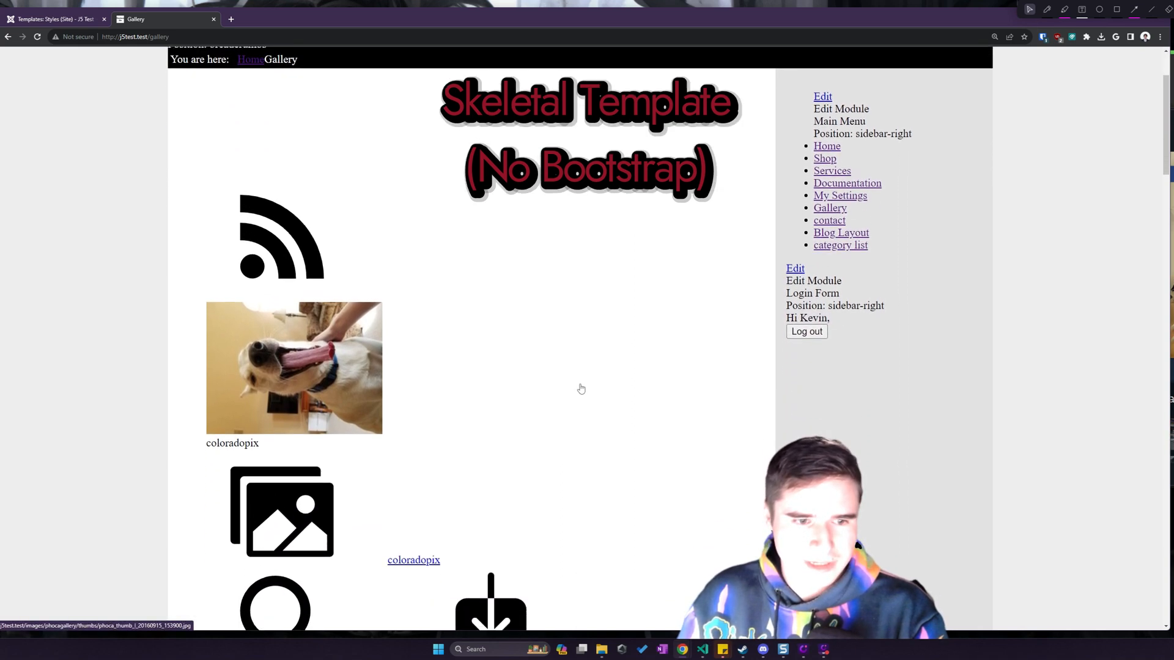
- Scroll down the unstyled Gallery page in the skeletal template
scroll("down", 3)
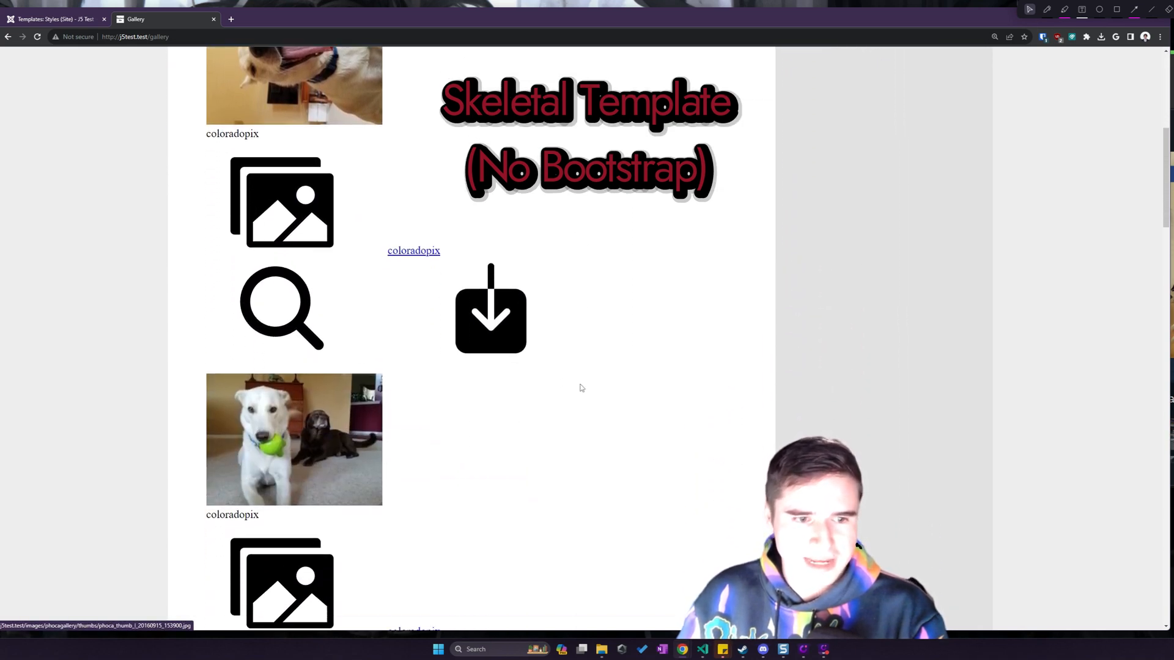
scroll("down", 3)
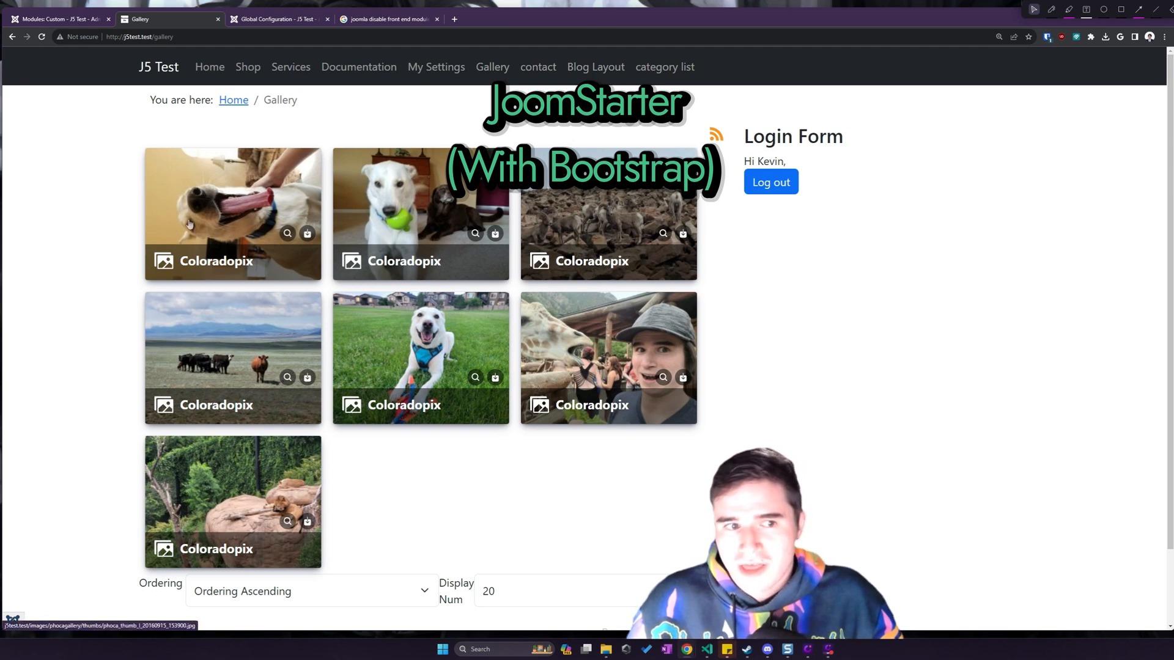
mouse_move(396, 397)
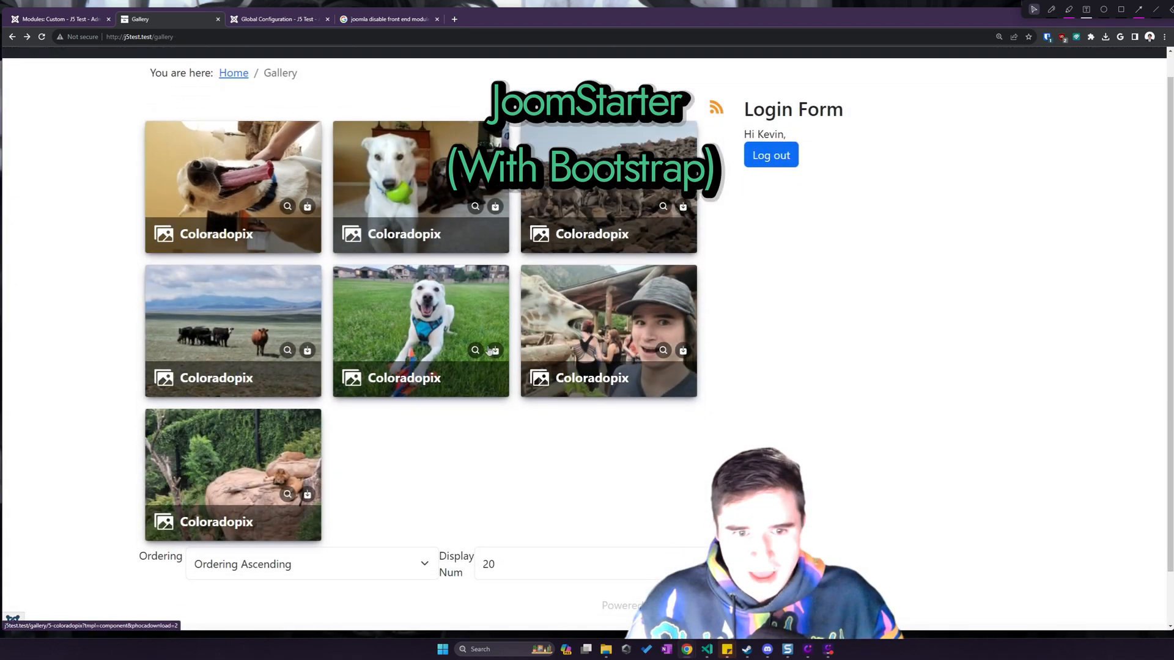
- Scroll the JoomStarter Gallery page's card grid of photos
scroll("down", 3)
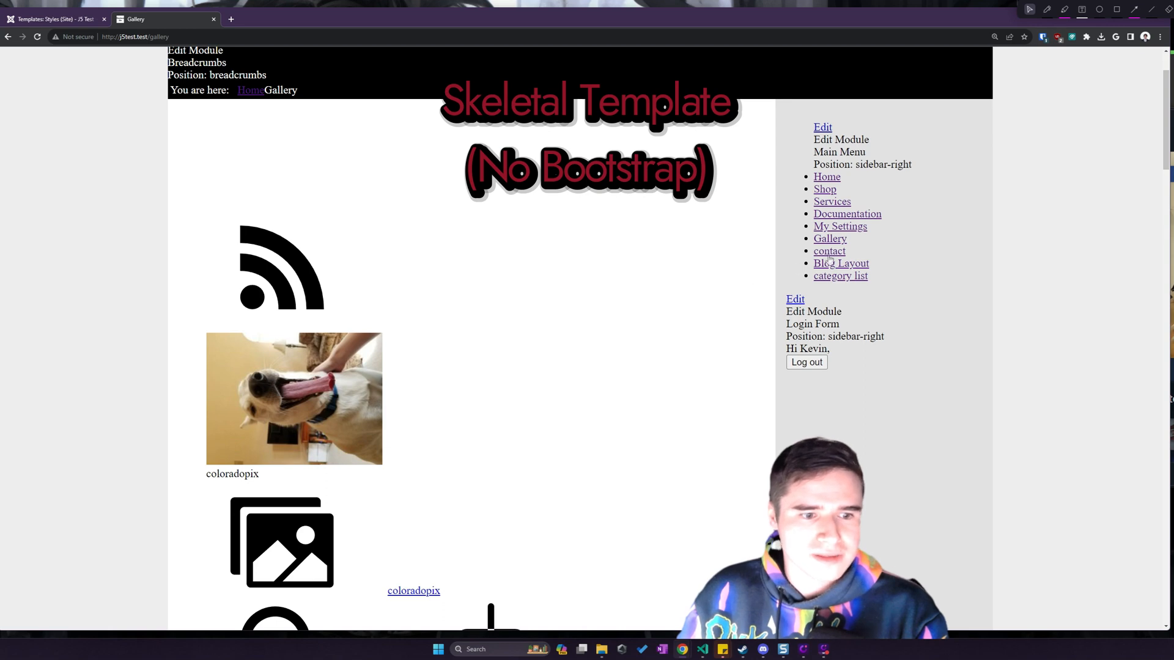
- Open the contact page from the sidebar and try its form fields and message box
left_click(829, 251)
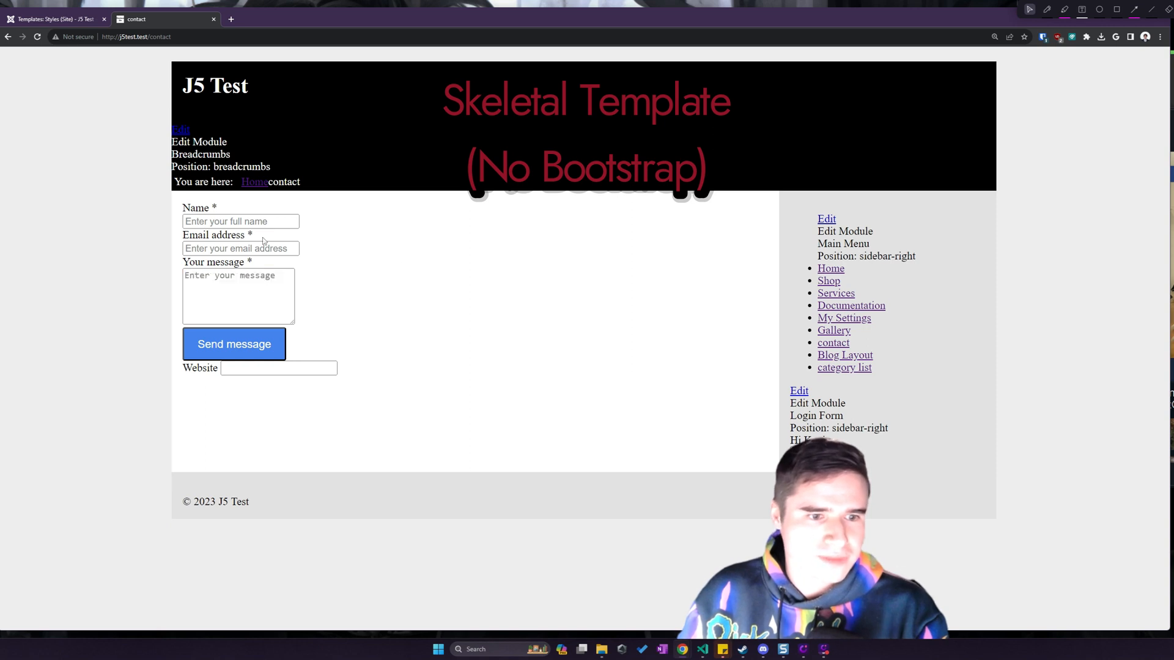
left_click(240, 247)
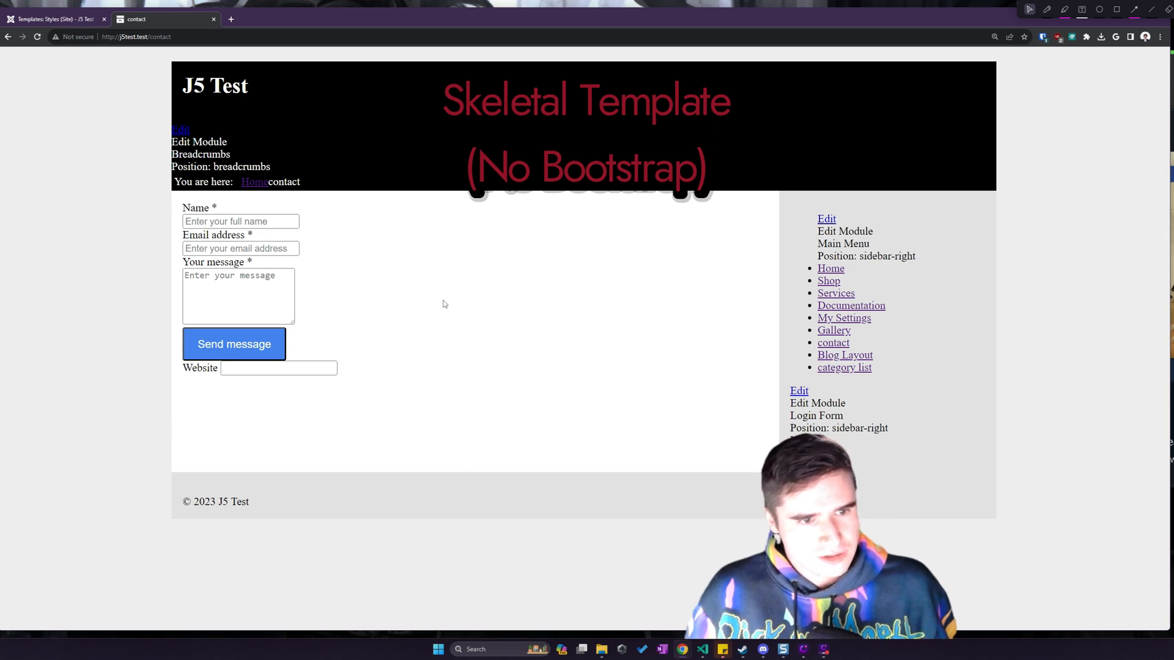
left_click(278, 367)
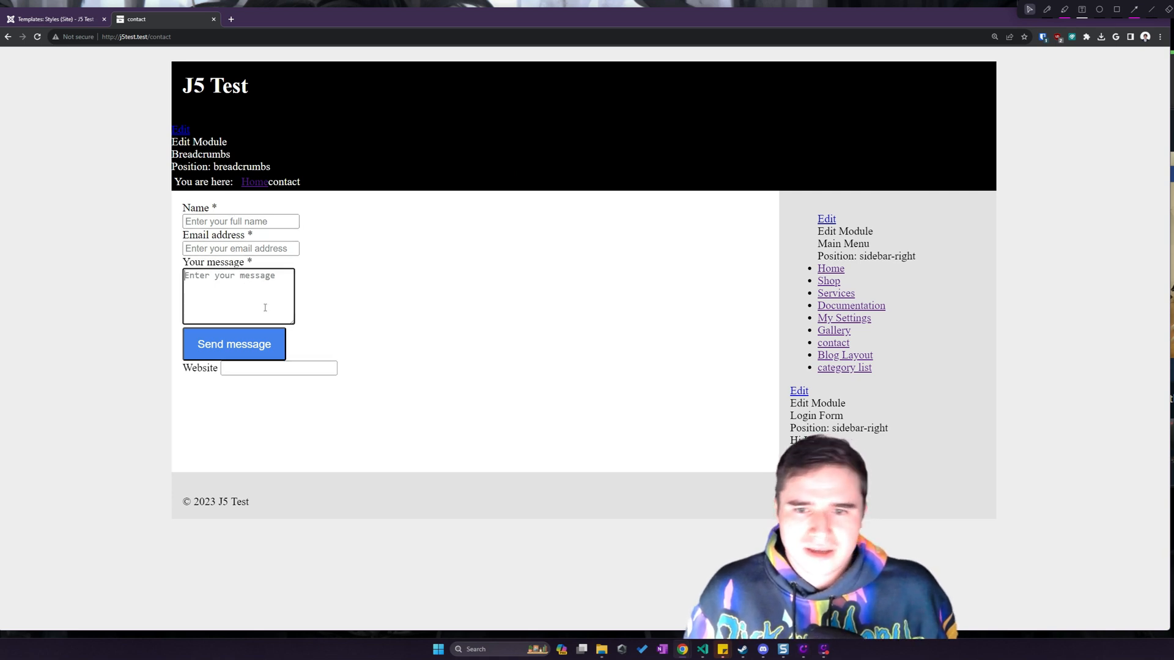
left_click(281, 367)
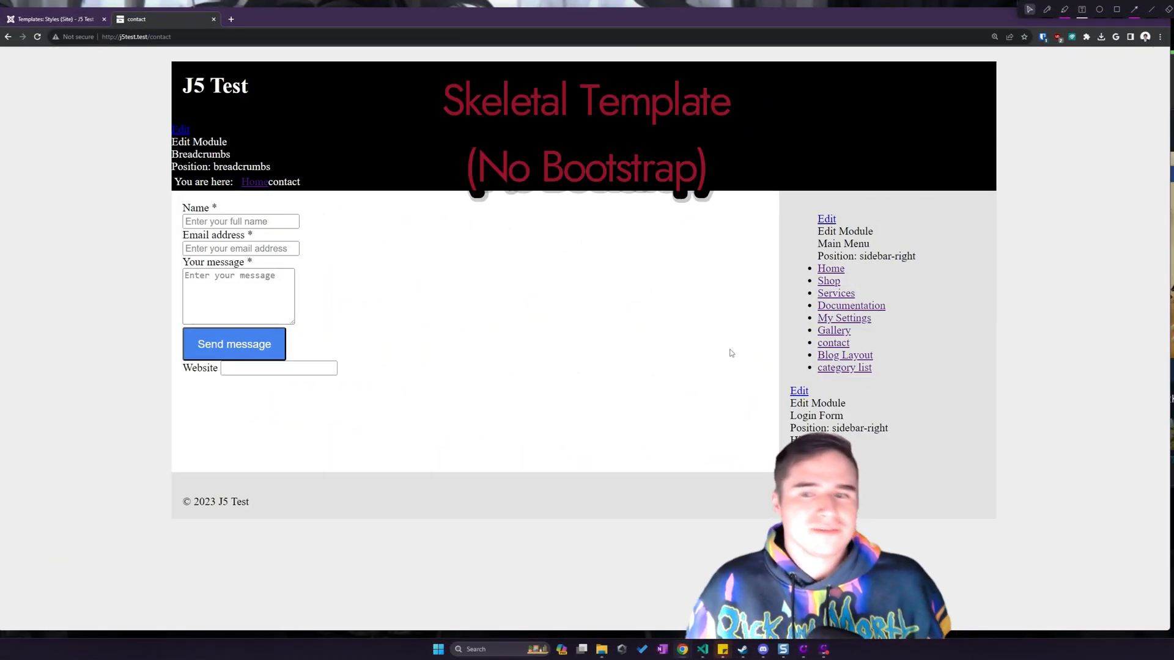
- Scroll through the Blog Layout page, then open the unstyled category list table
left_click(844, 355)
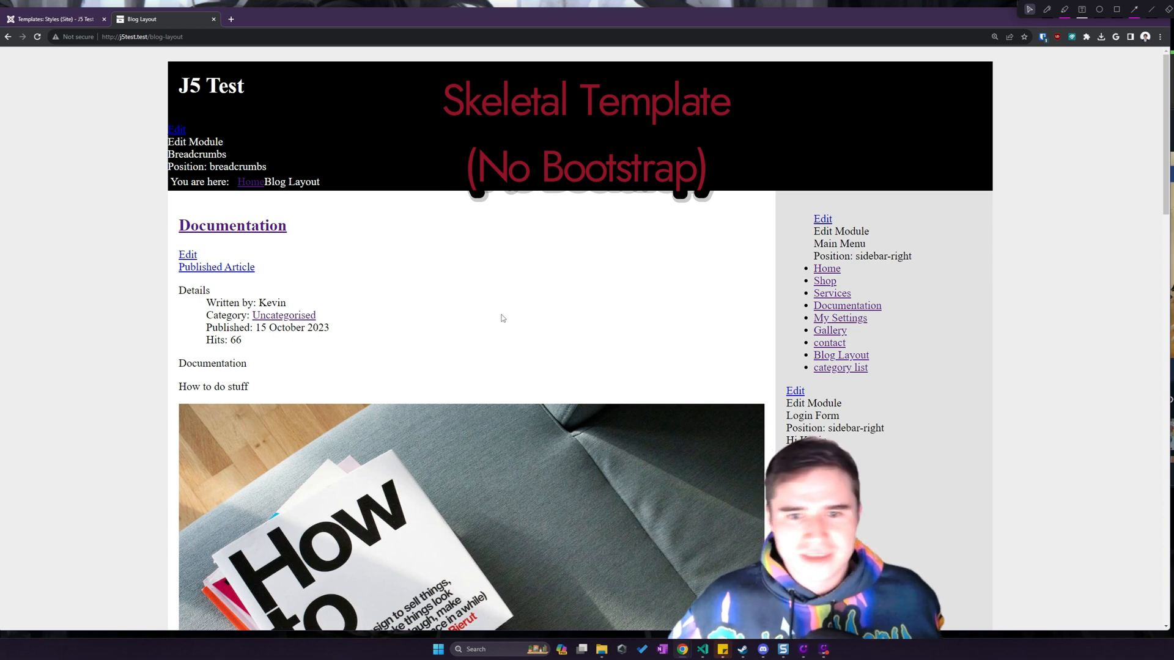
scroll("down", 3)
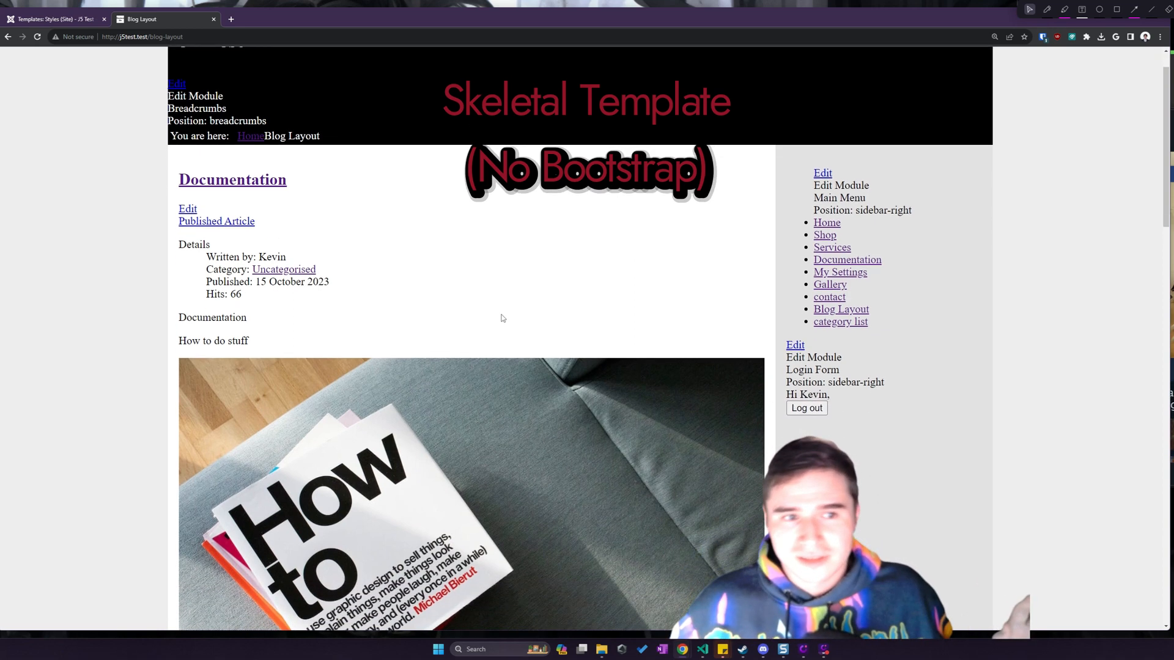
scroll("down", 3)
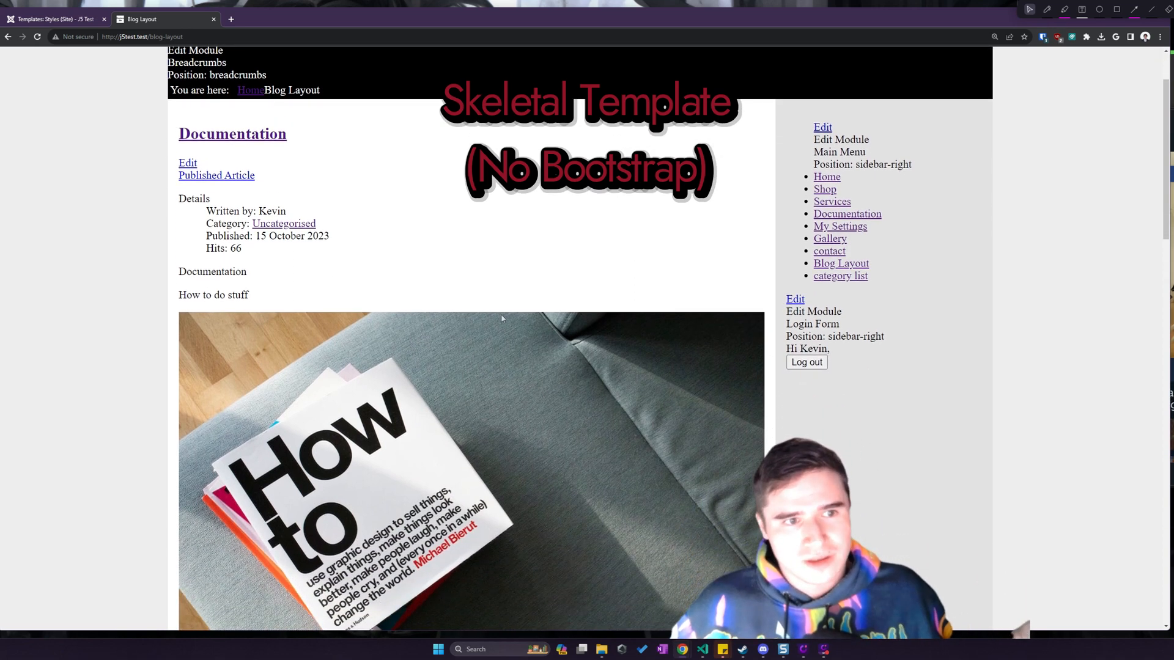
scroll("down", 3)
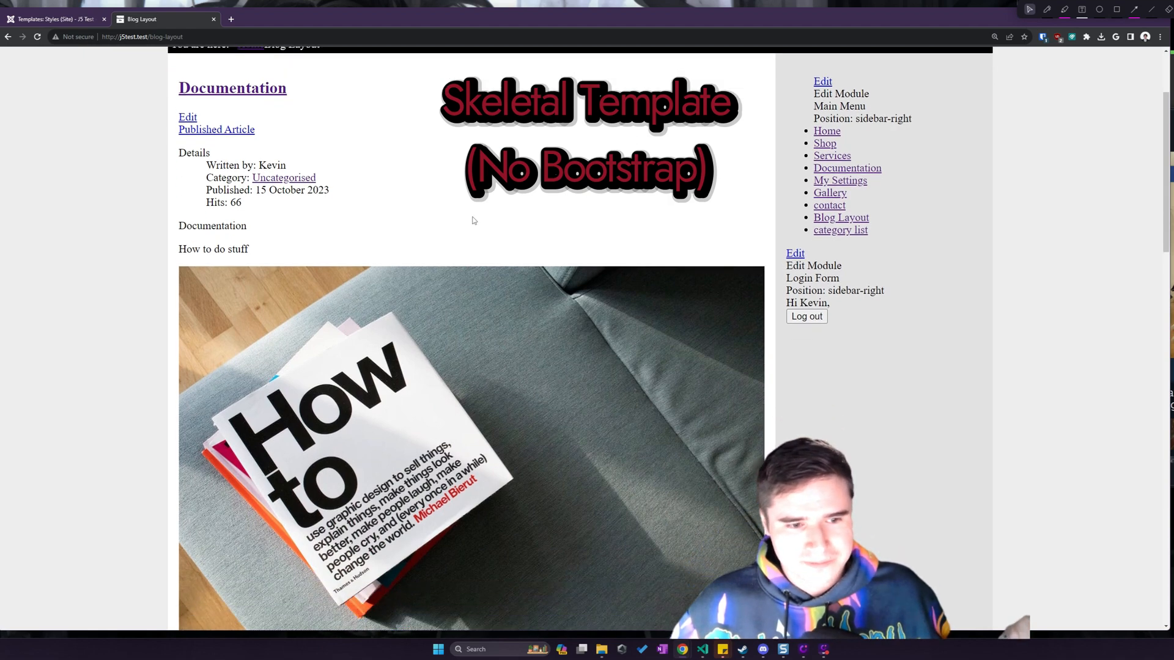
scroll("down", 3)
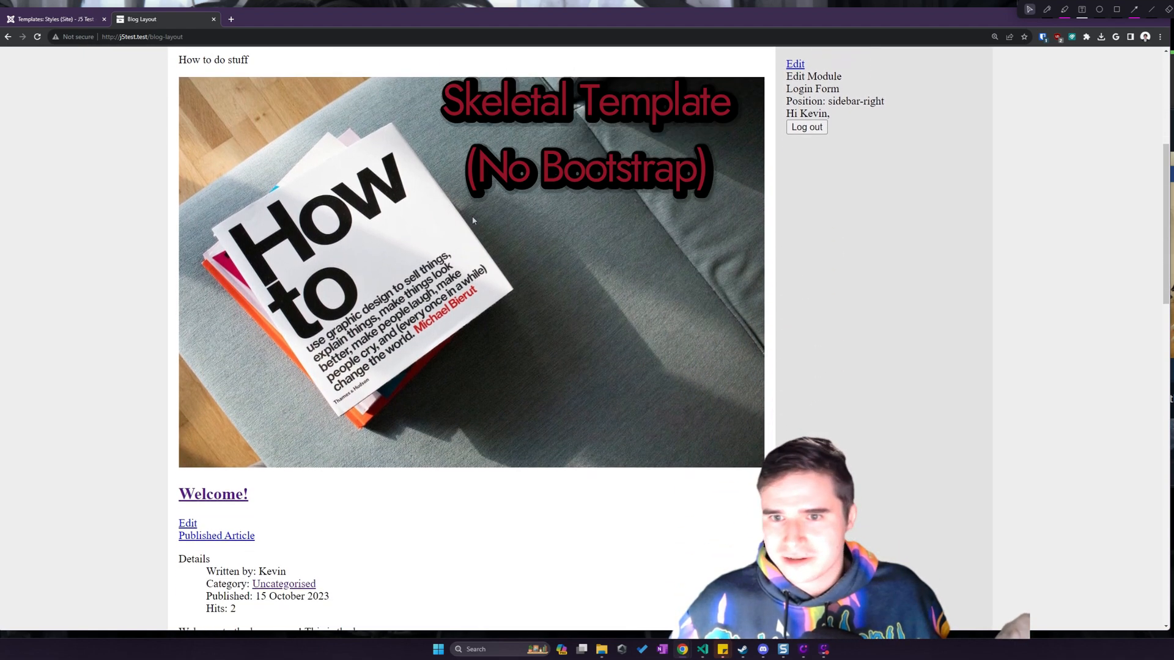
scroll("down", 3)
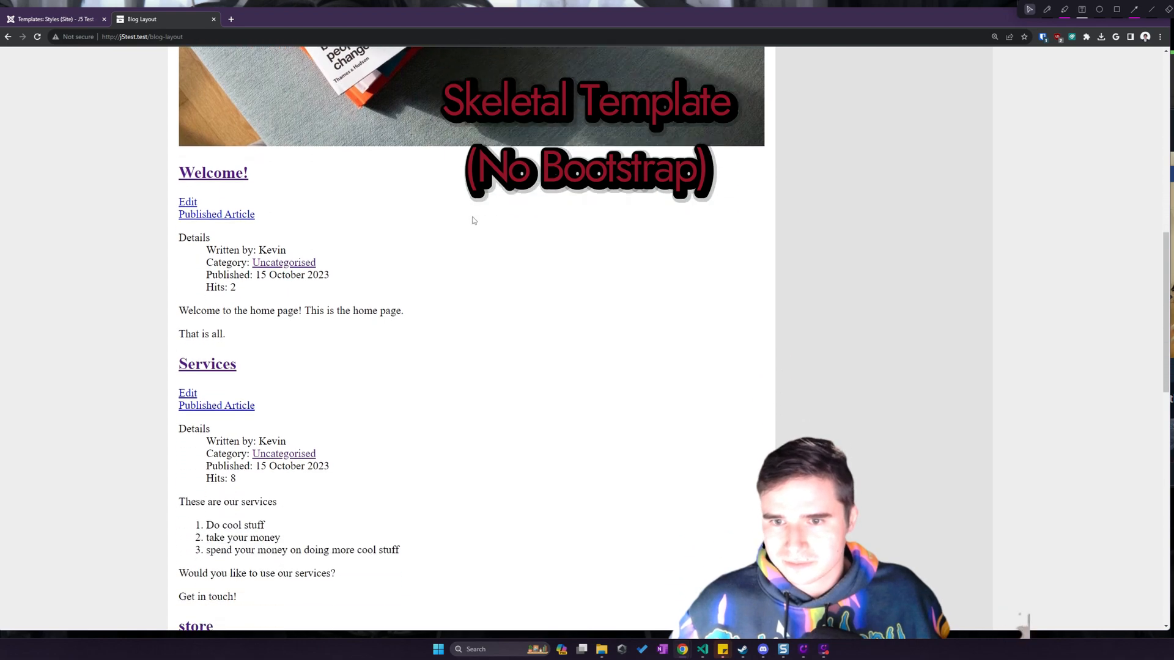
scroll("down", 3)
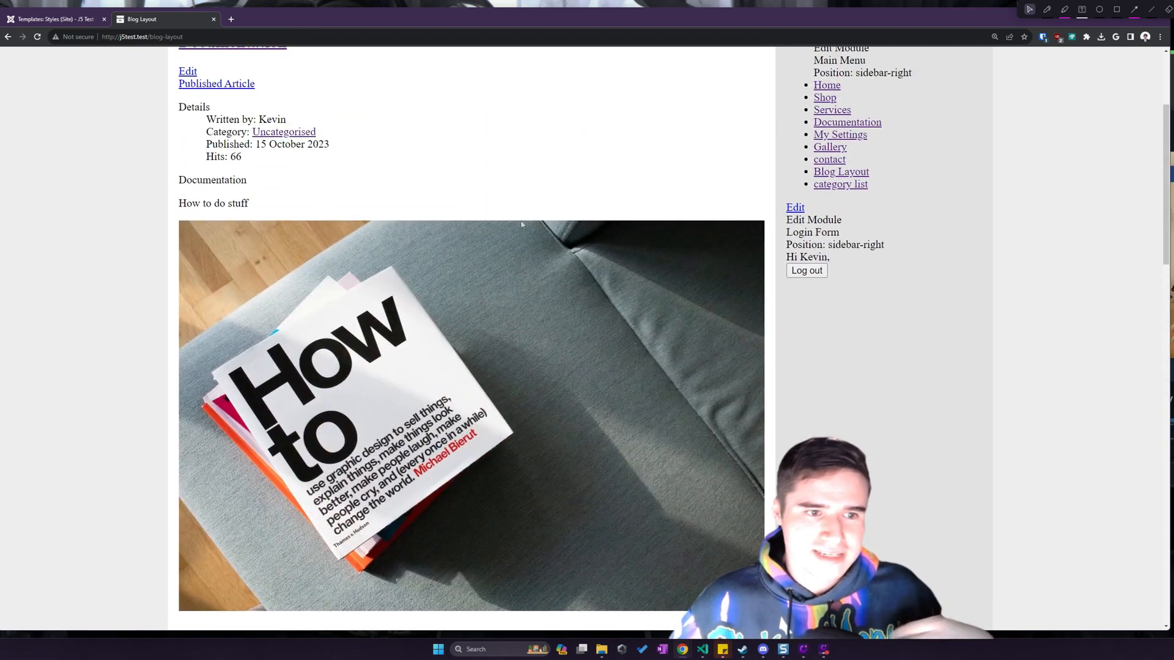
left_click(840, 184)
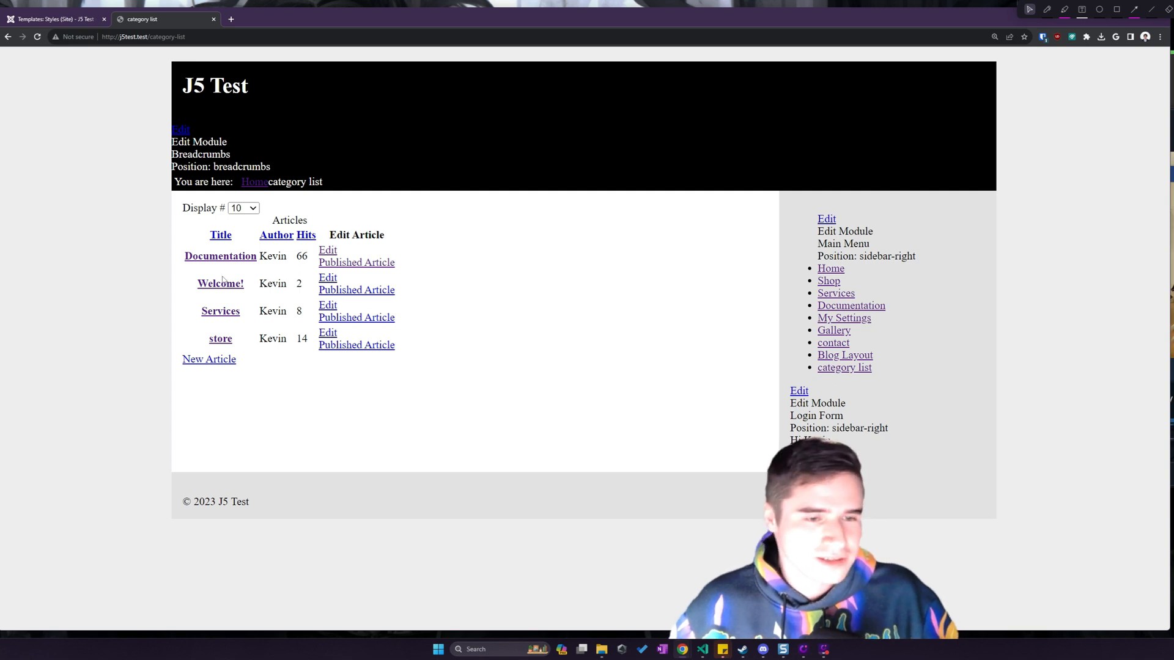
mouse_move(230, 249)
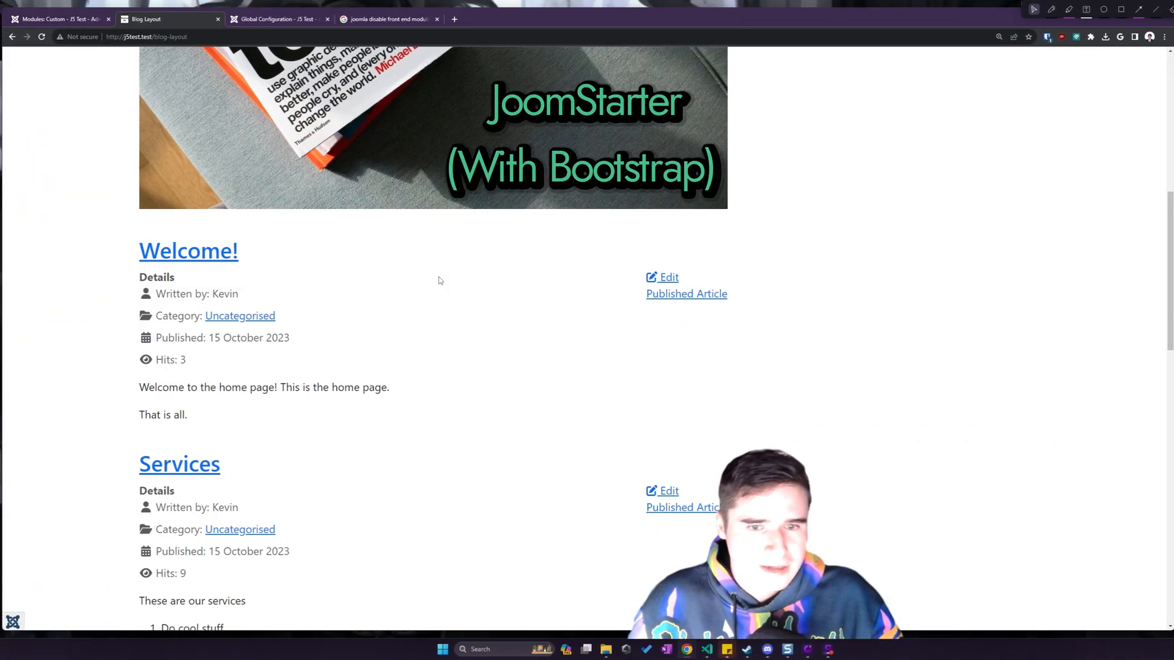
- Scroll the styled Blog Layout page, then open the Welcome! article
scroll("down", 3)
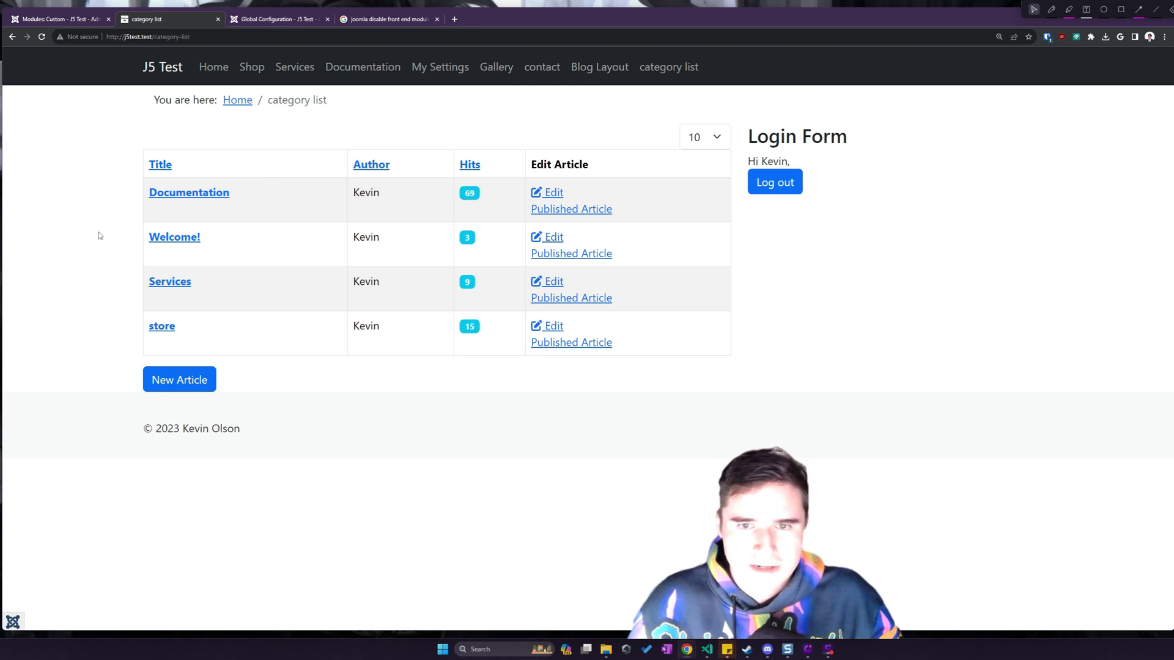
mouse_move(160, 164)
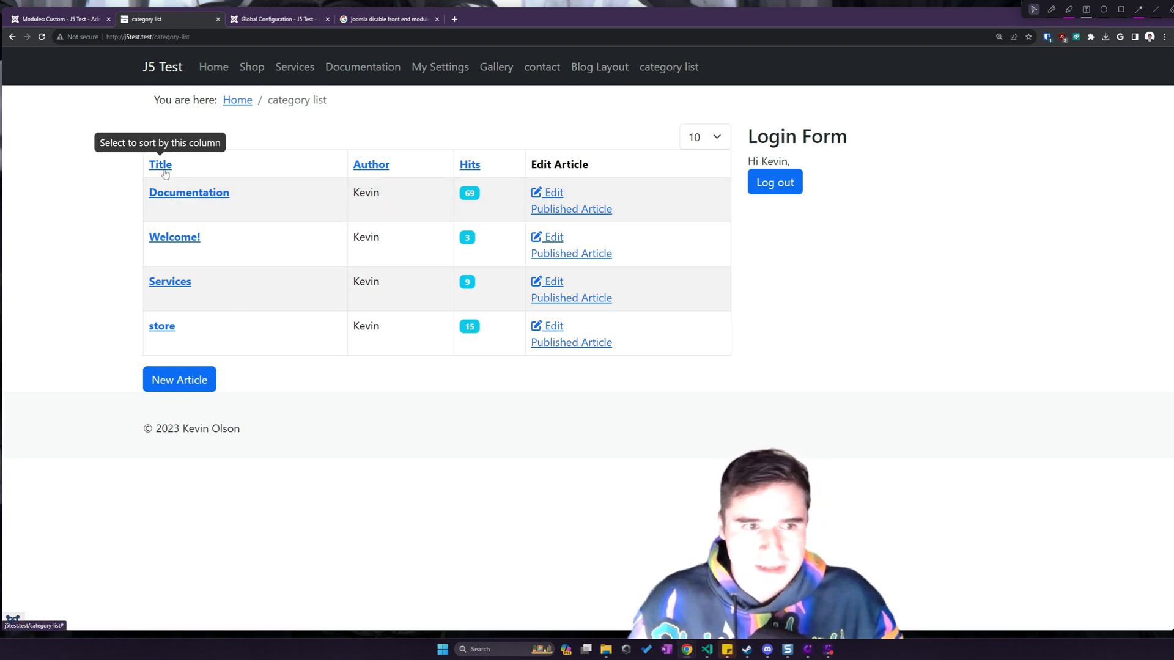
mouse_move(438, 203)
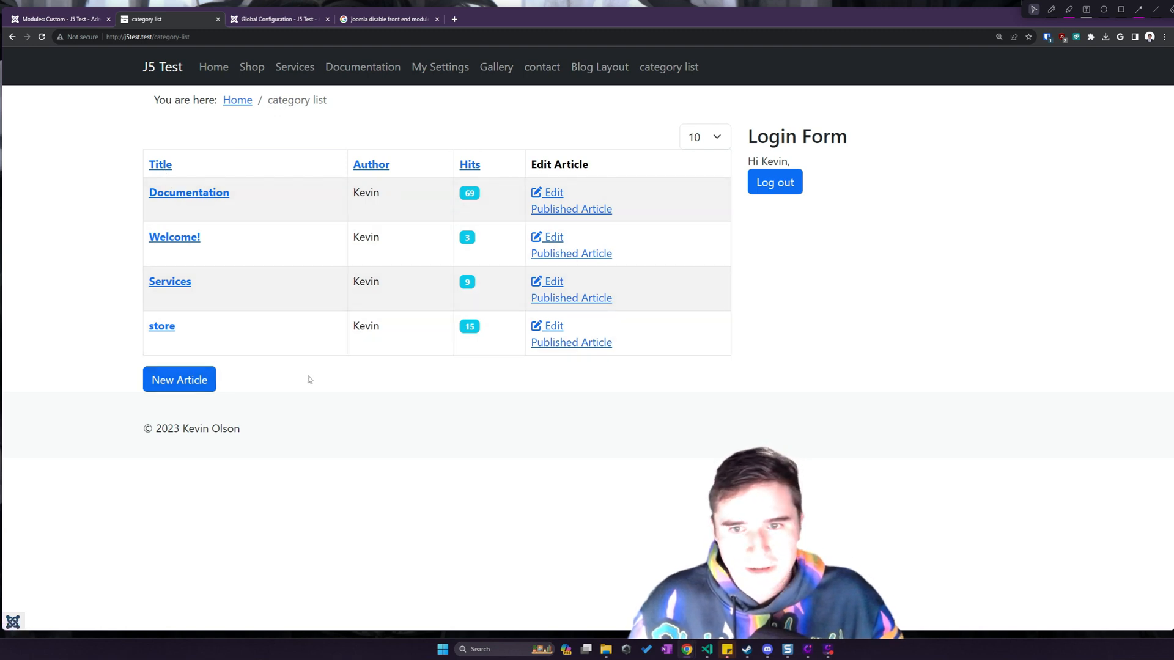
mouse_move(175, 240)
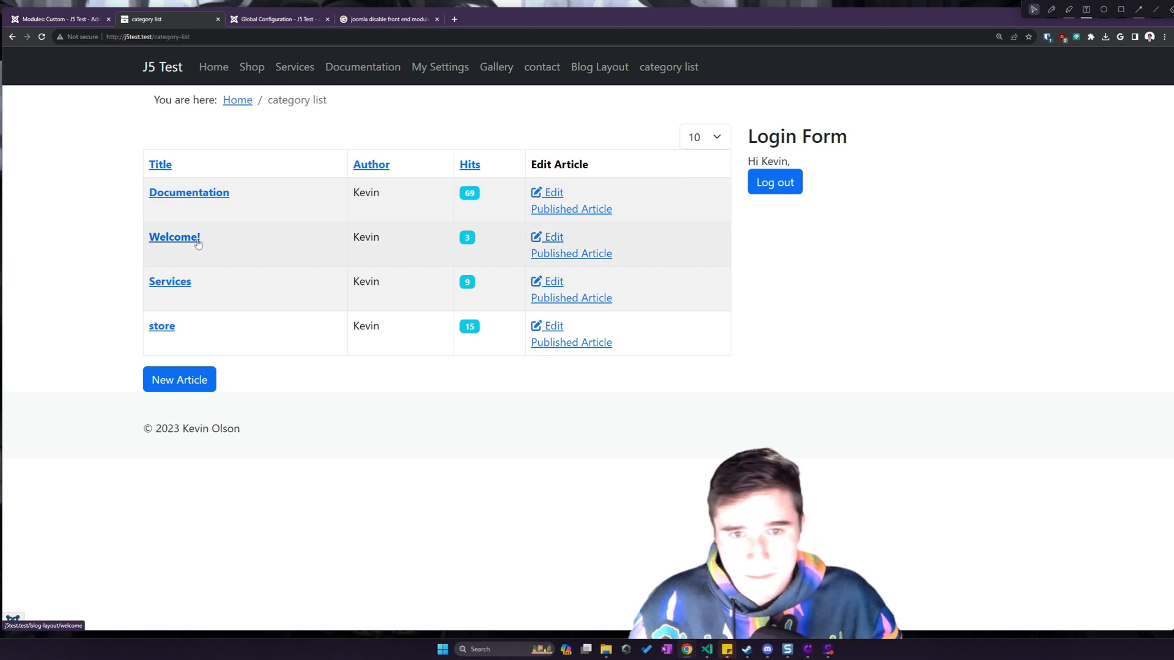
left_click(174, 236)
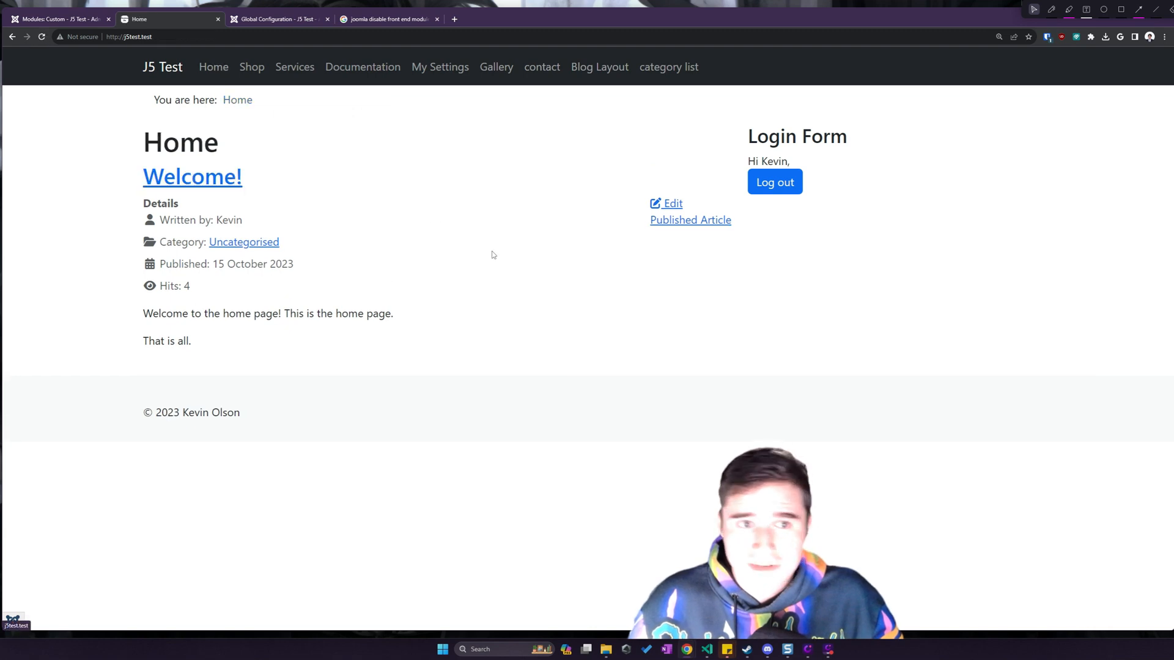
mouse_move(526, 274)
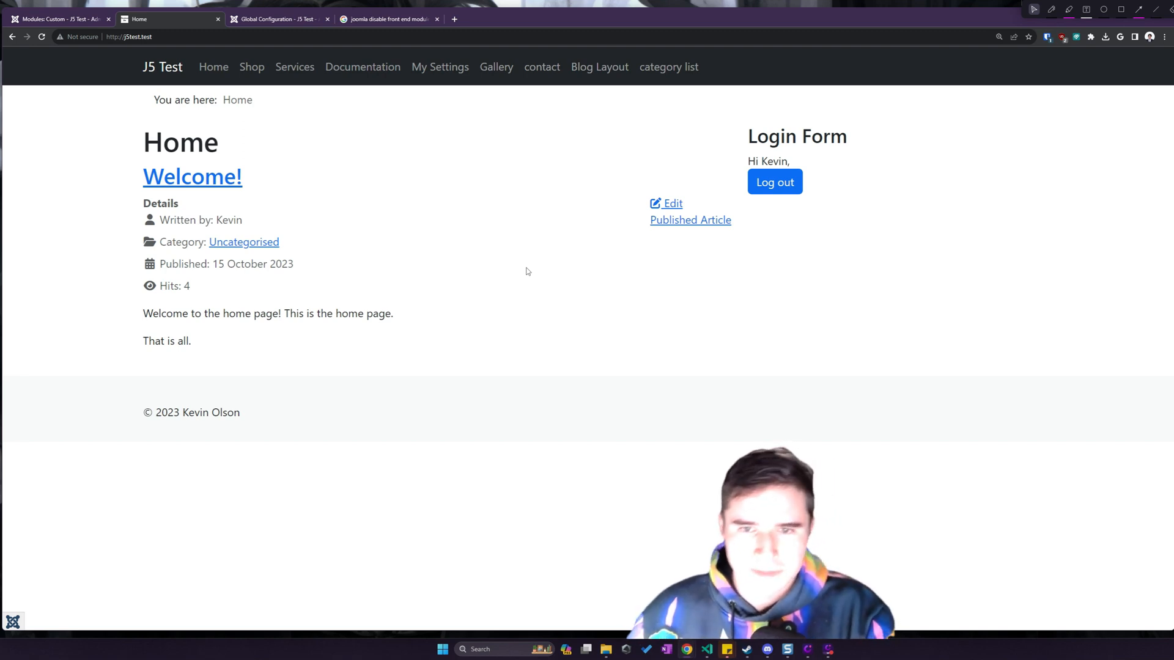
mouse_move(724, 443)
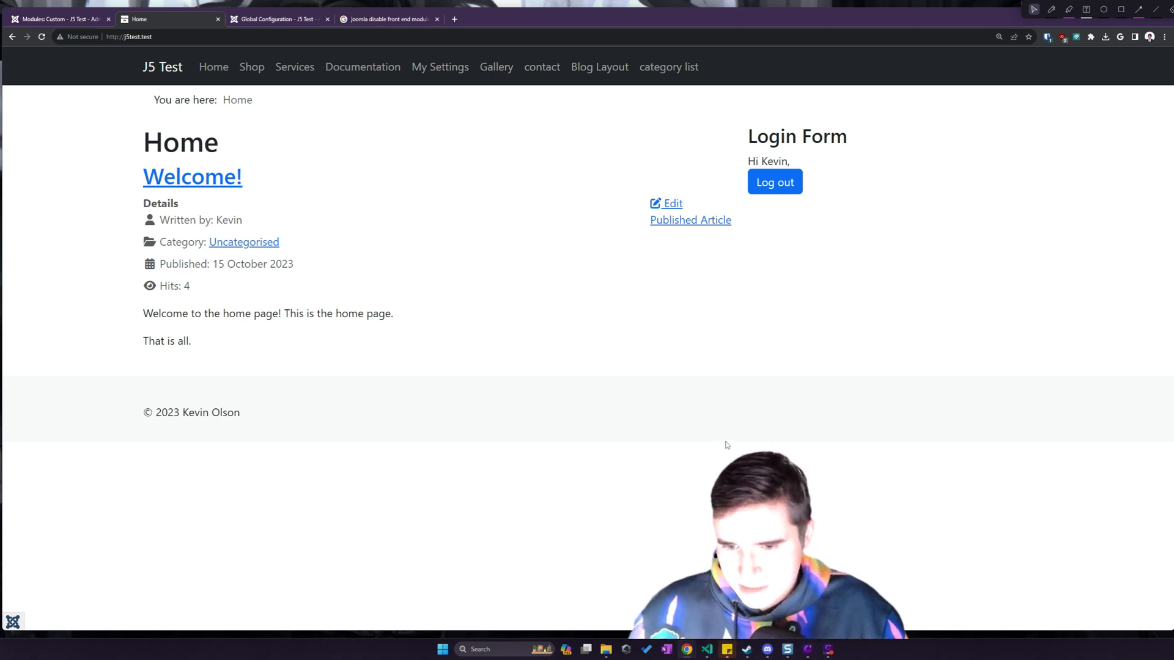
mouse_move(825, 484)
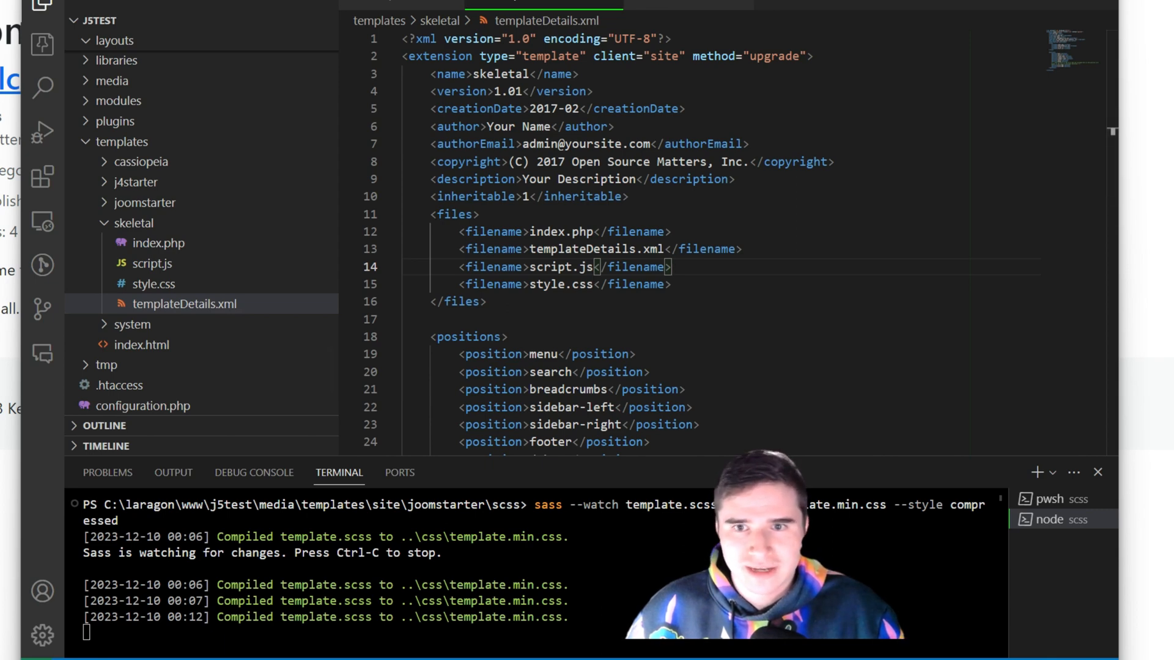
mouse_move(681, 10)
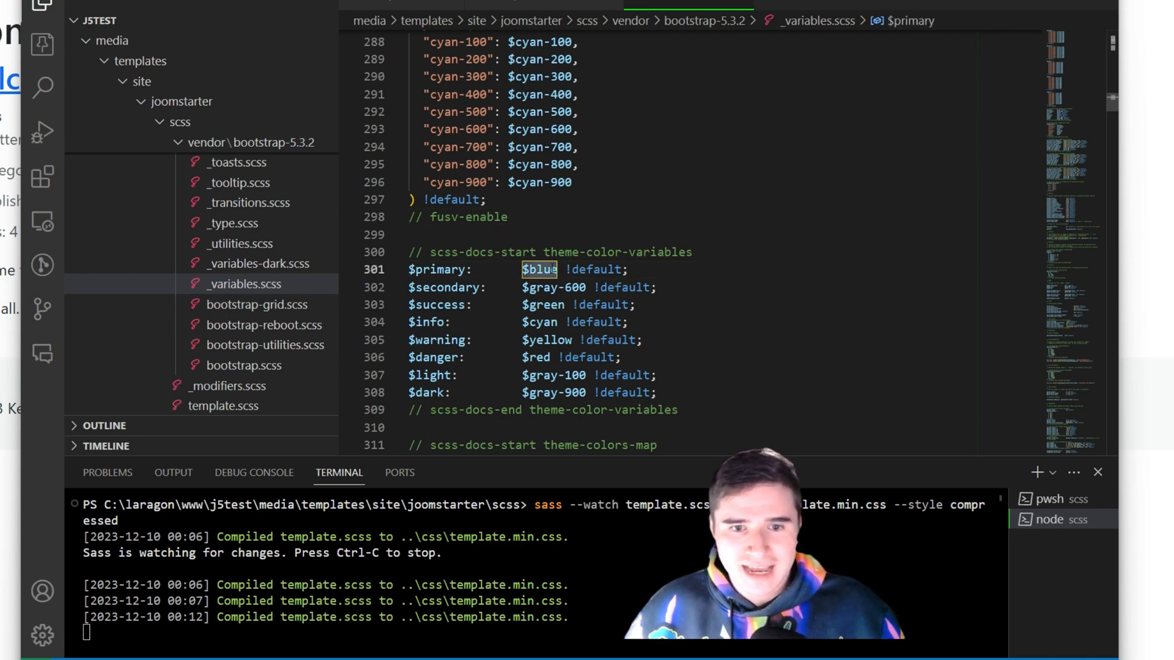
- Set Bootstrap's $primary variable to $red in _variables.scss
type("$re")
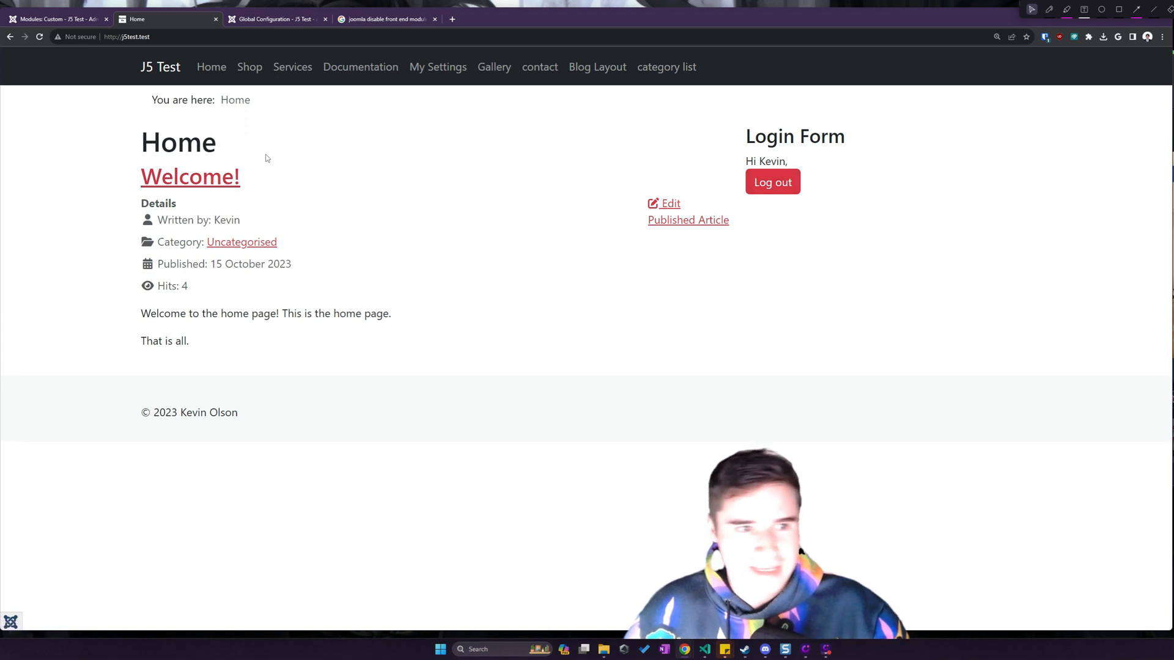
- Review the red links and buttons on the Shop, Services and Home pages
left_click(249, 67)
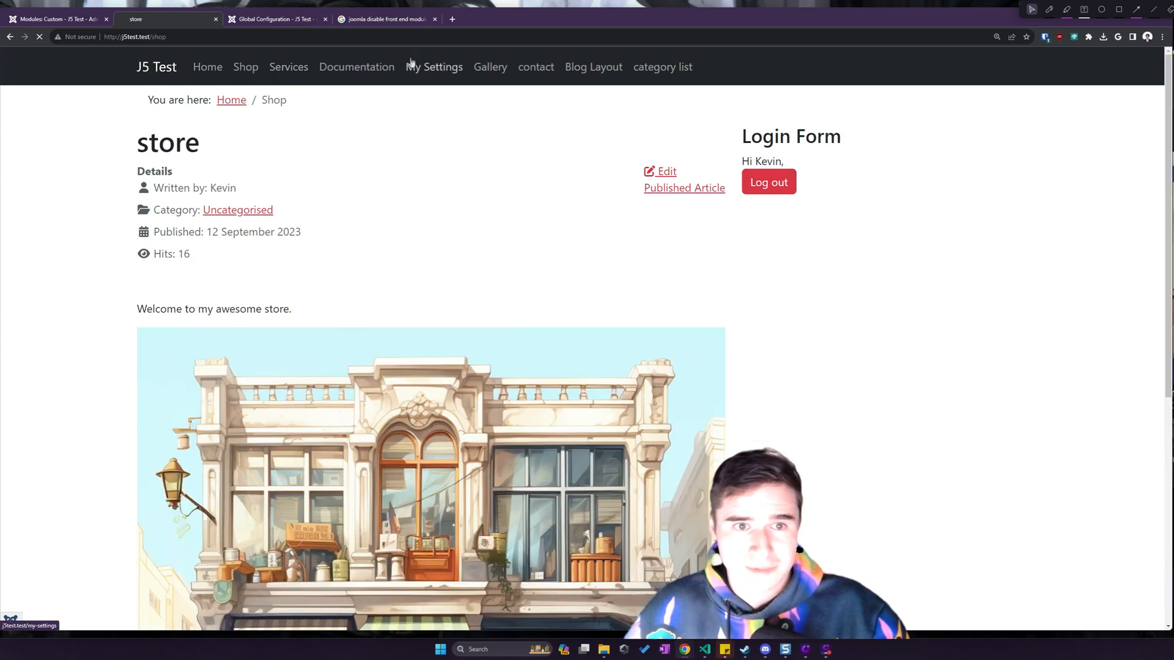
left_click(433, 67)
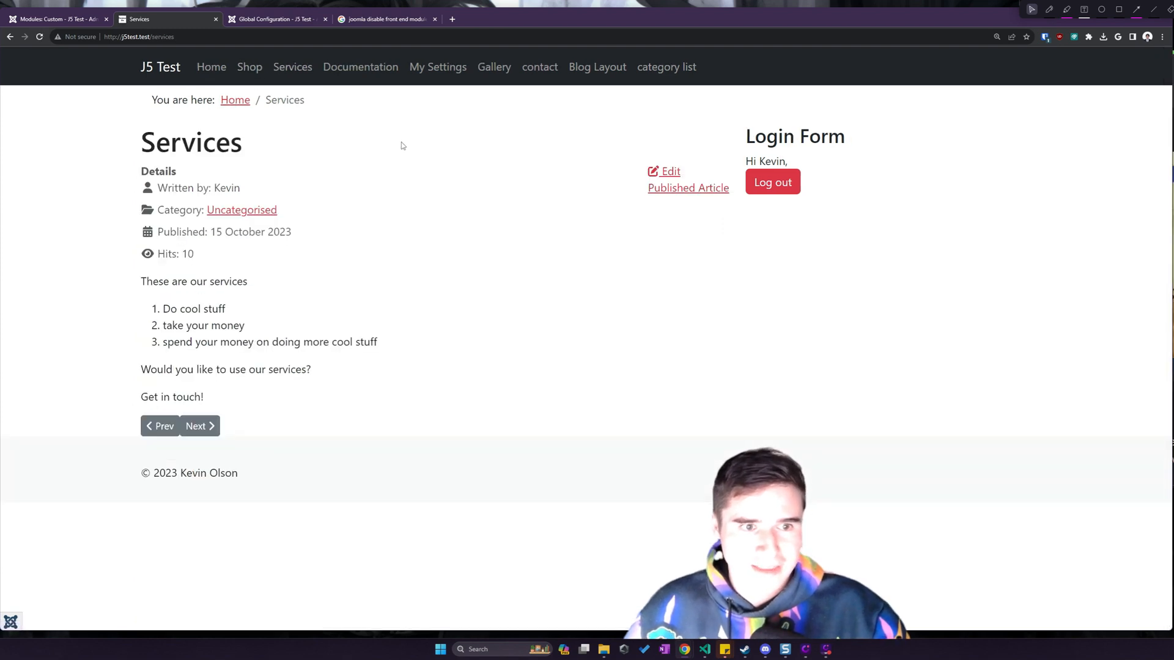
left_click(210, 67)
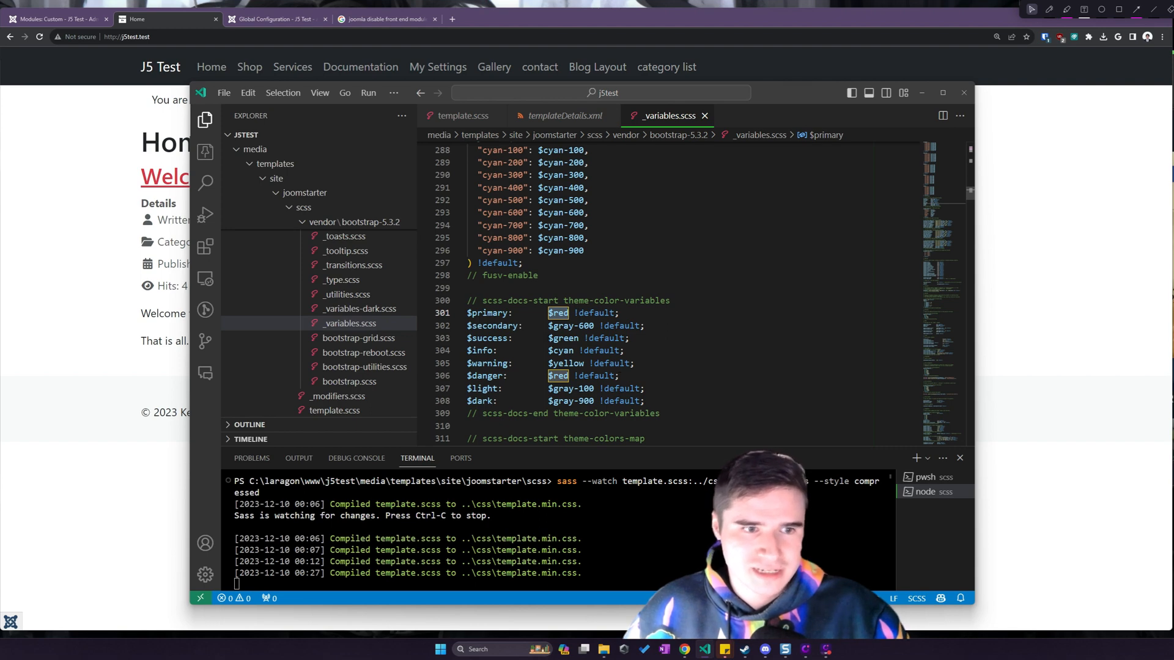
- Scroll through _variables.scss past $dark to the $enable-* global options
scroll("down", 3)
type("black")
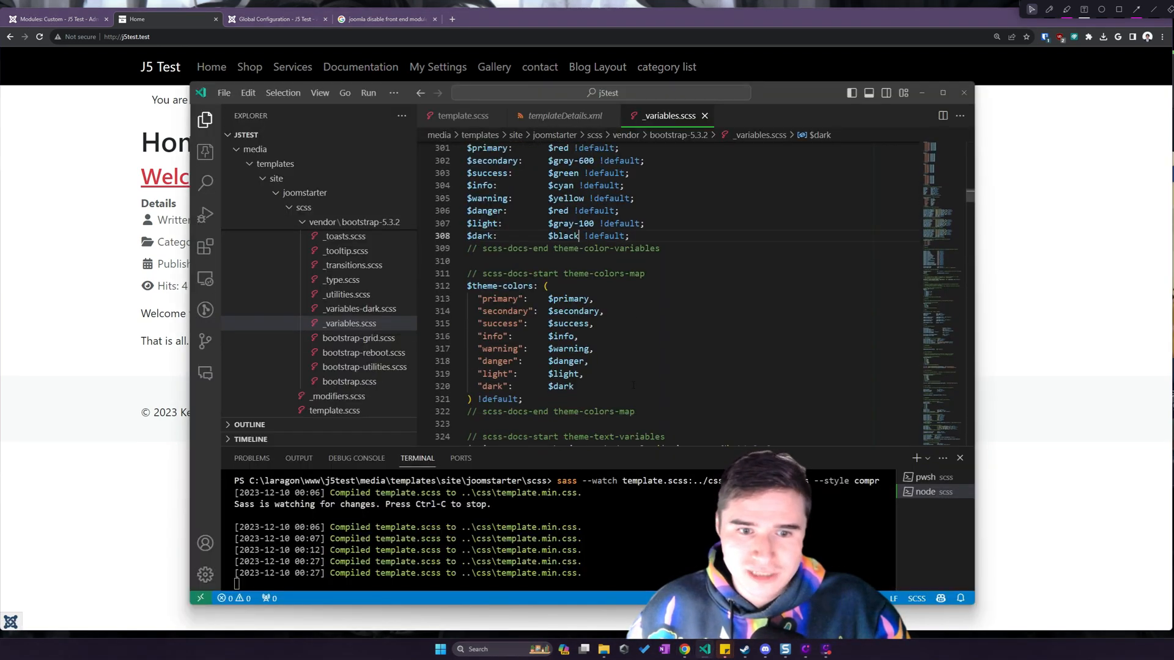
scroll("down", 3)
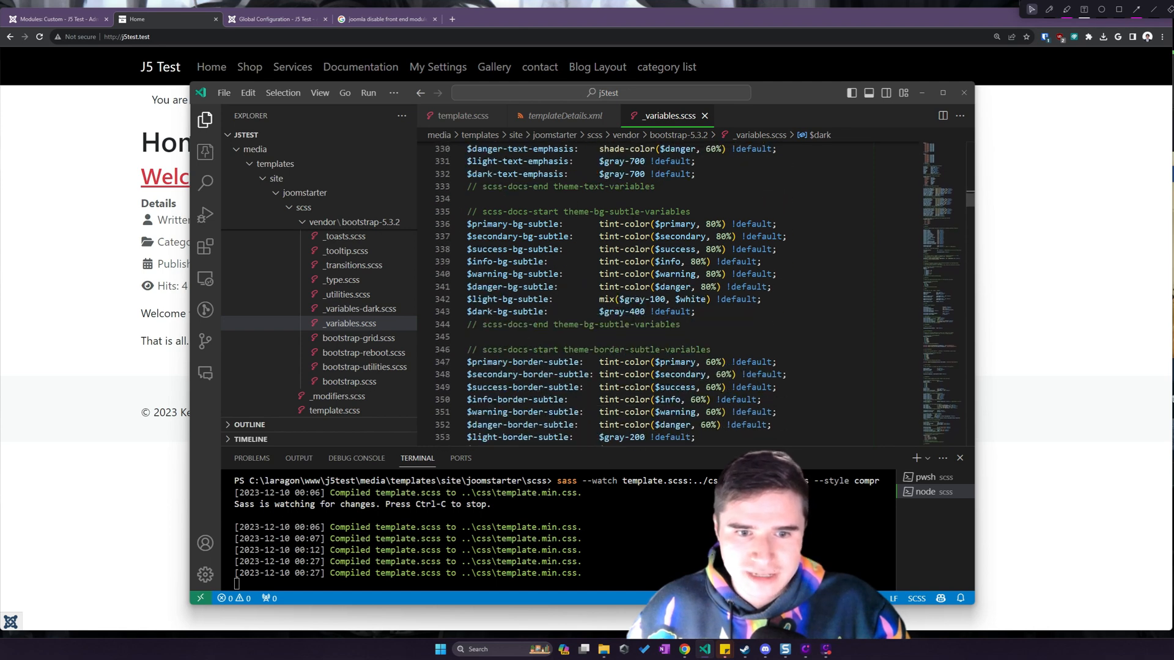
scroll("down", 3)
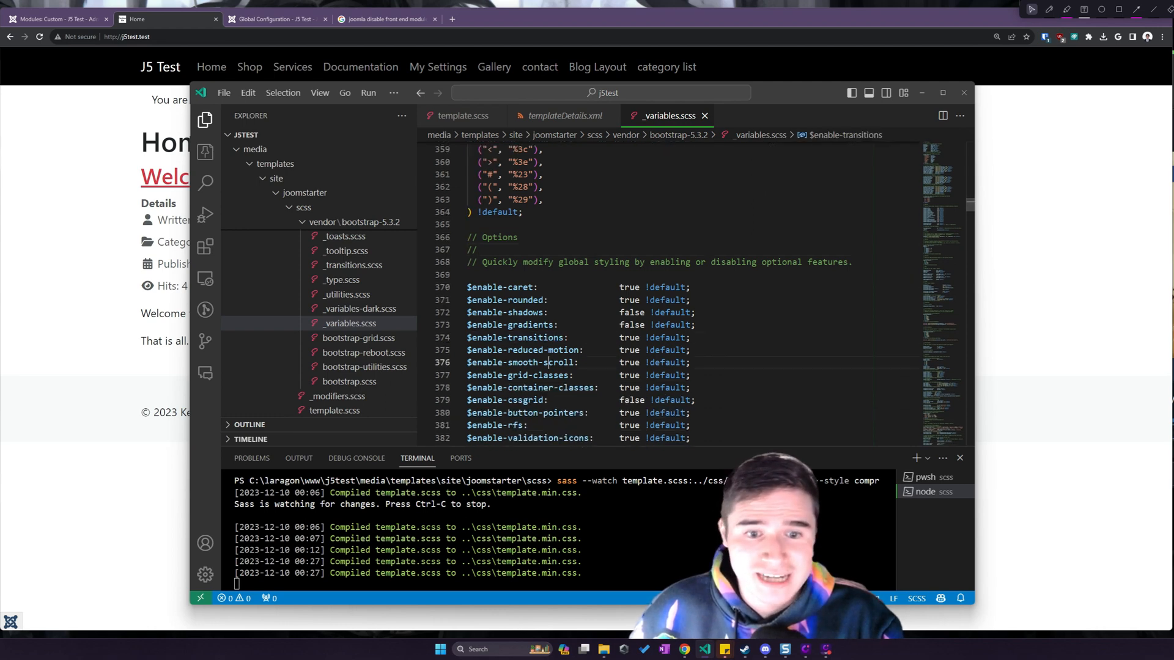
scroll("down", 3)
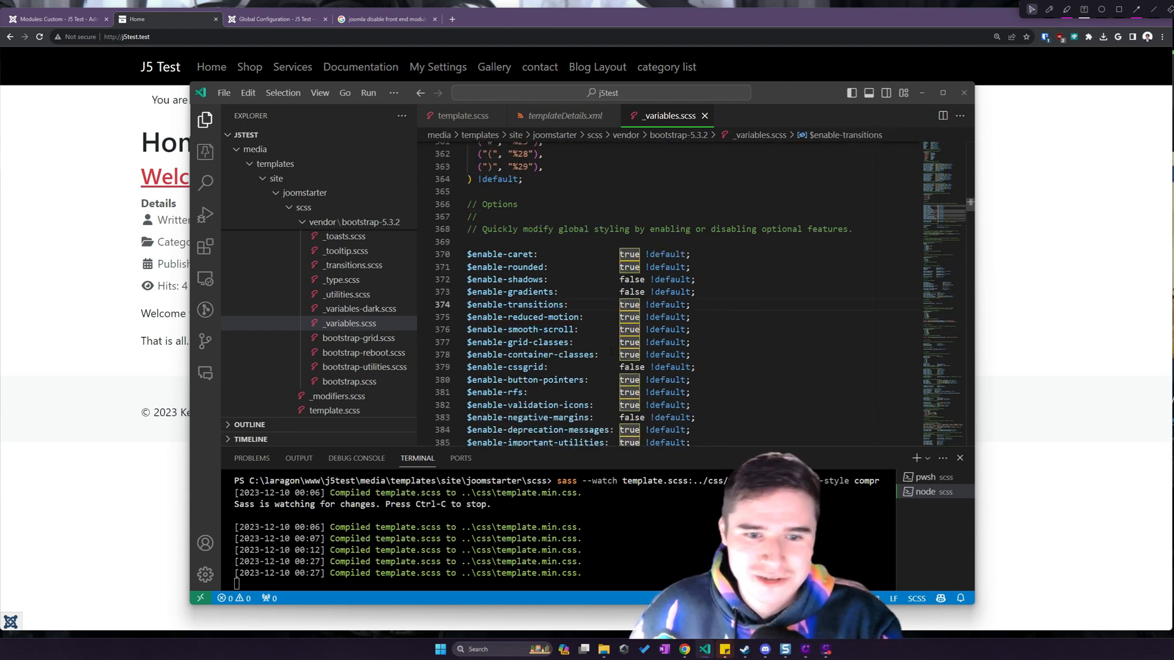
scroll("down", 3)
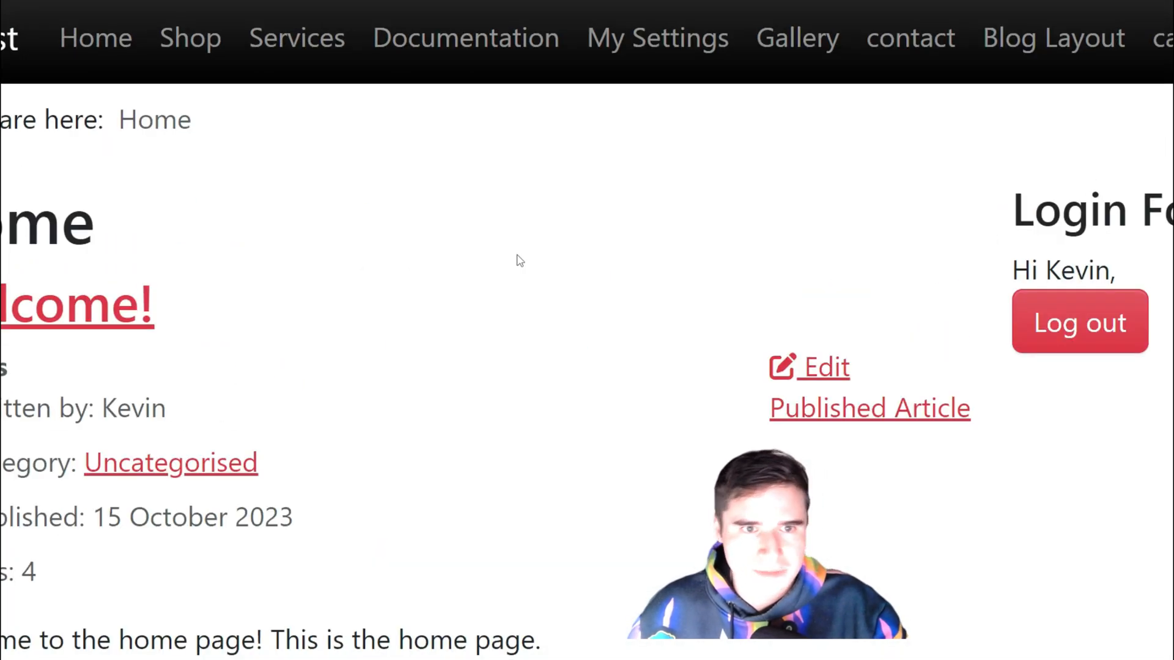
scroll("down", 3)
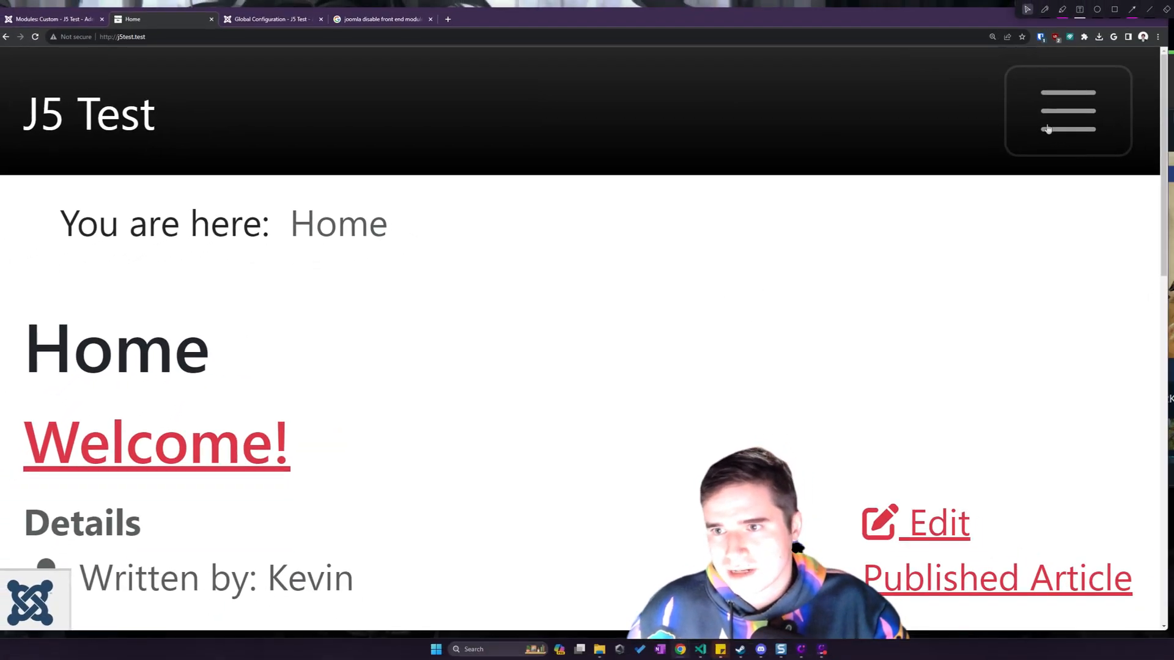
mouse_move(717, 377)
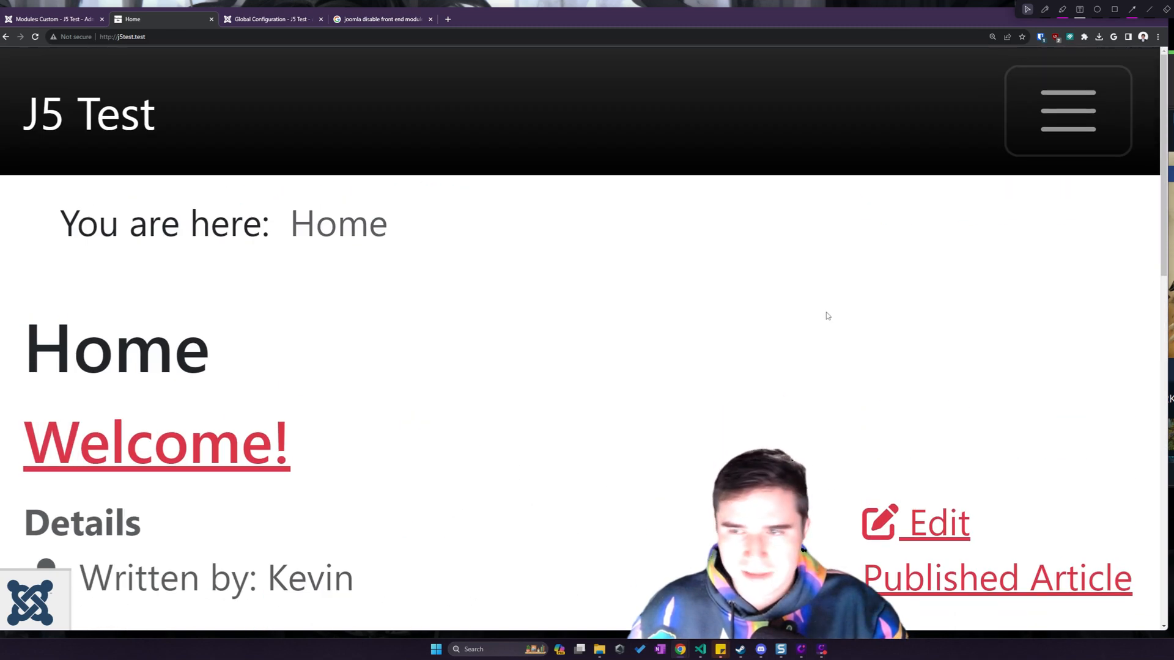
left_click(1067, 110)
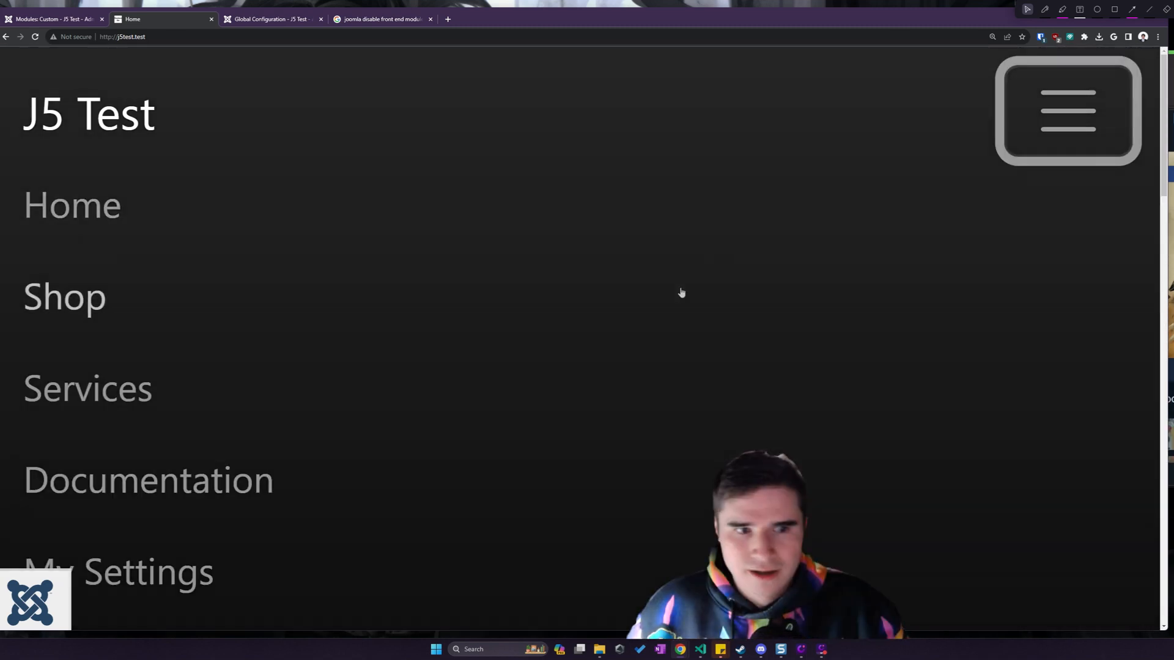
scroll("down", 3)
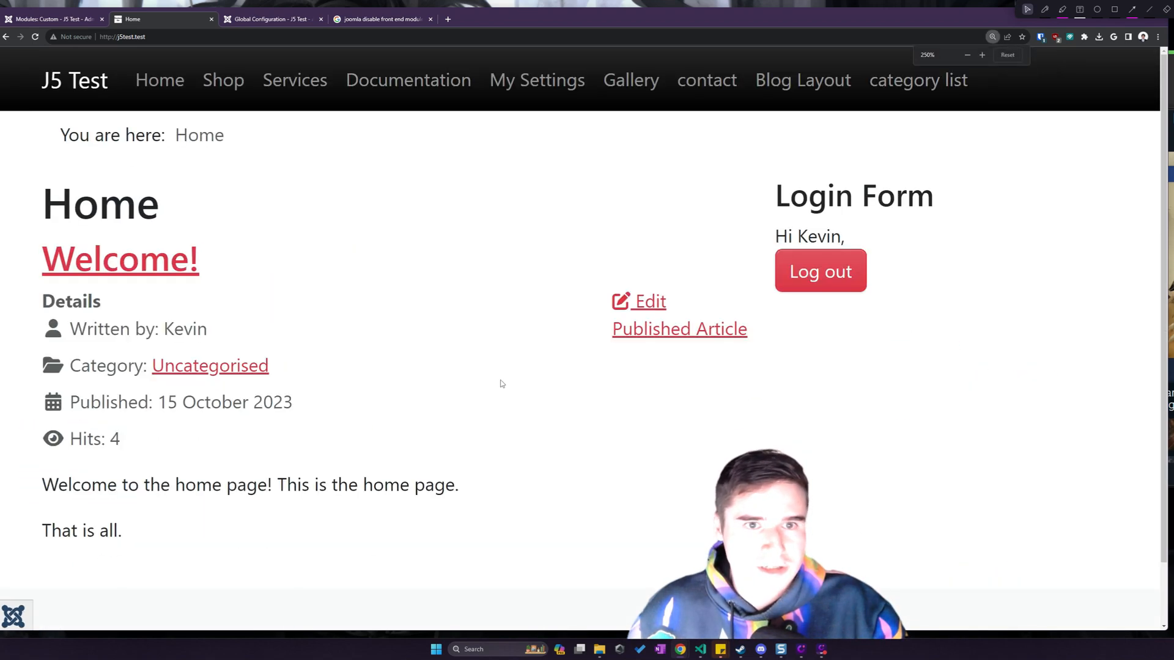
left_click(966, 54)
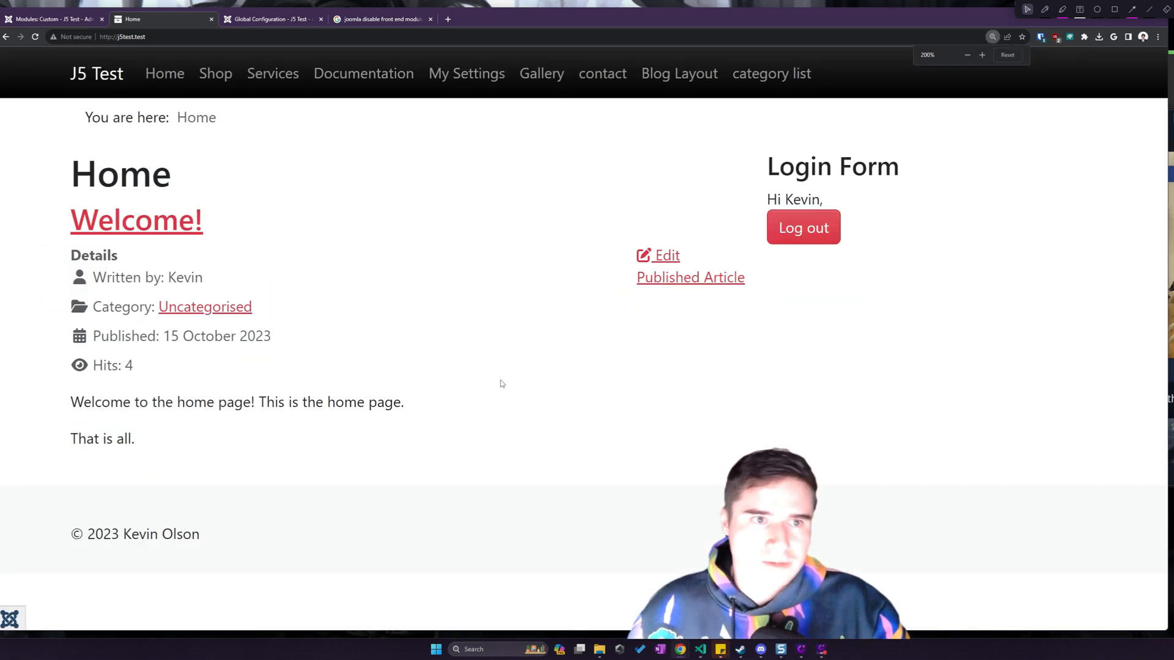